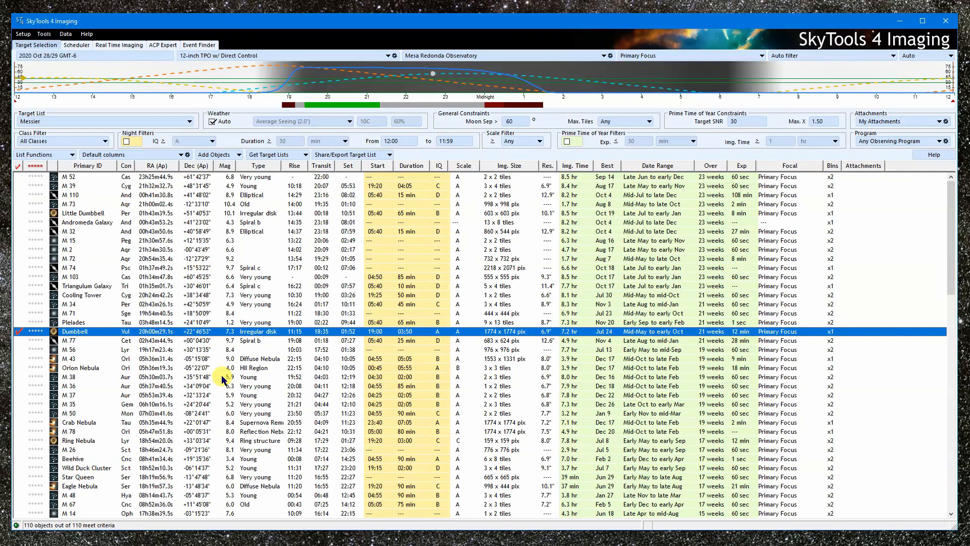
mouse_move(233, 159)
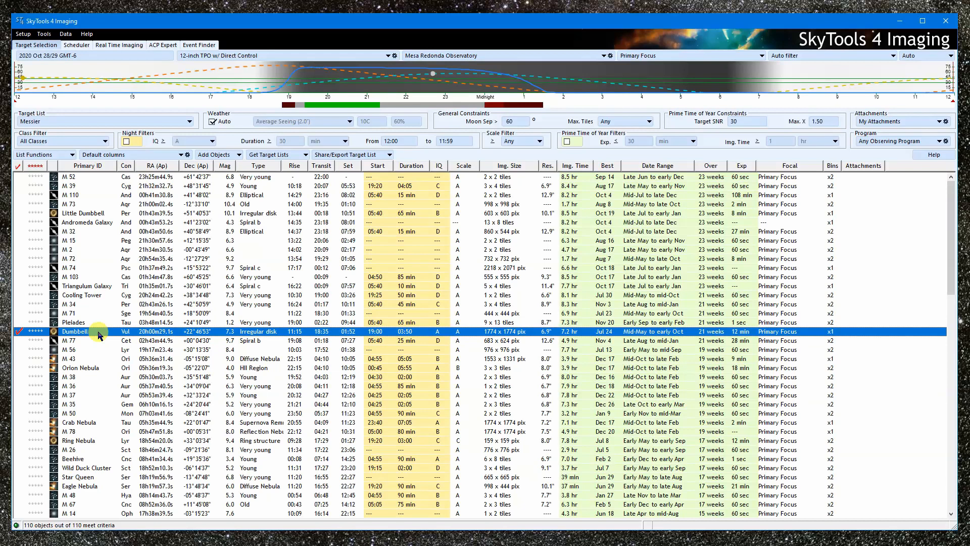
Step: View the object information for the Dumbbell target from its context menu, then close it
right_click(99, 332)
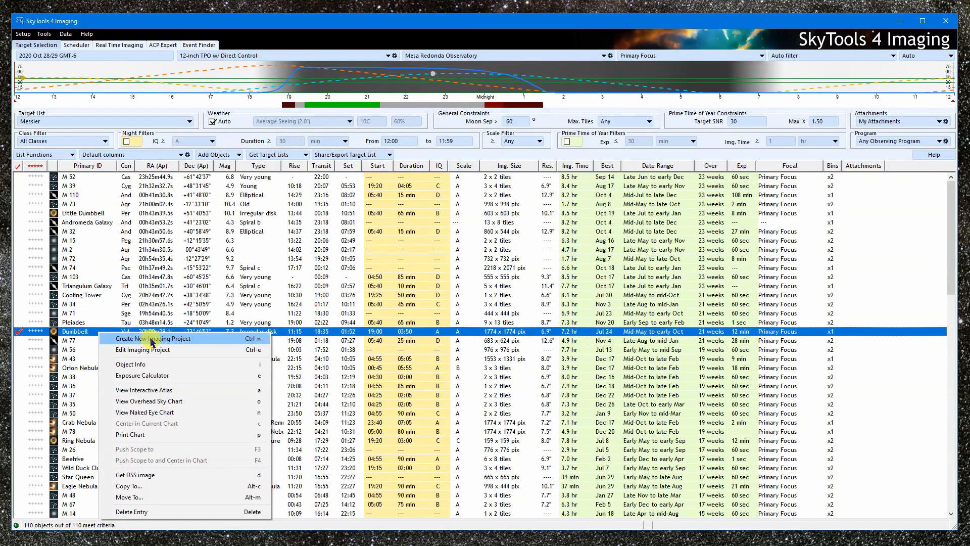
click(129, 364)
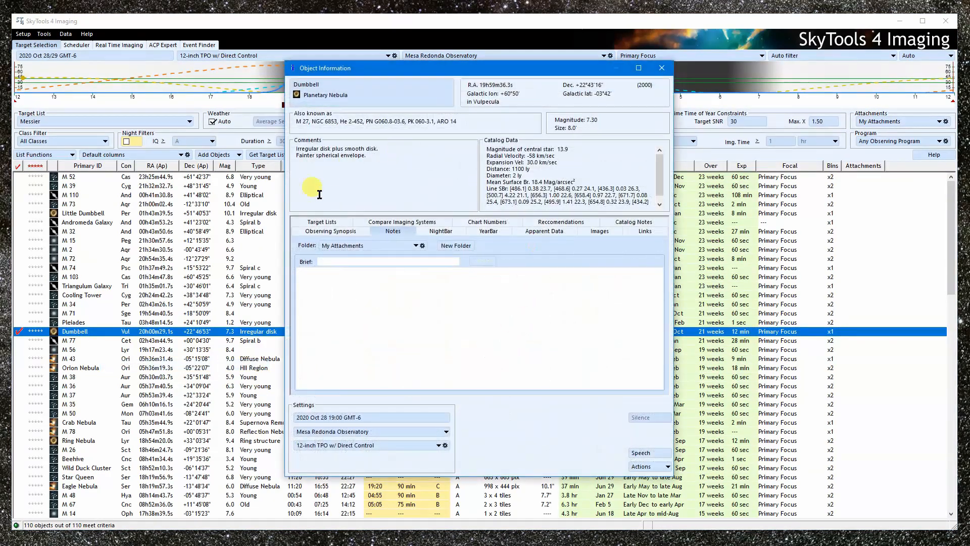
mouse_move(671, 294)
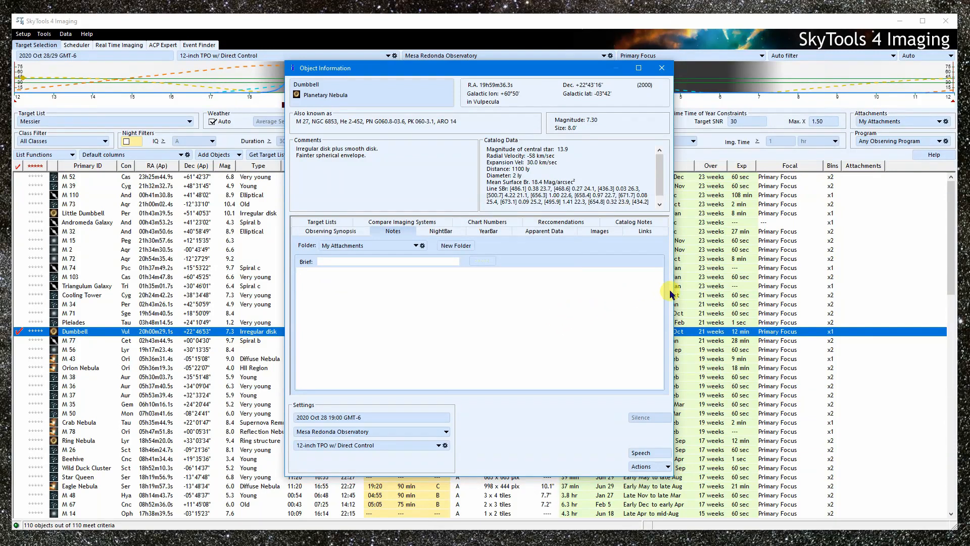
click(661, 68)
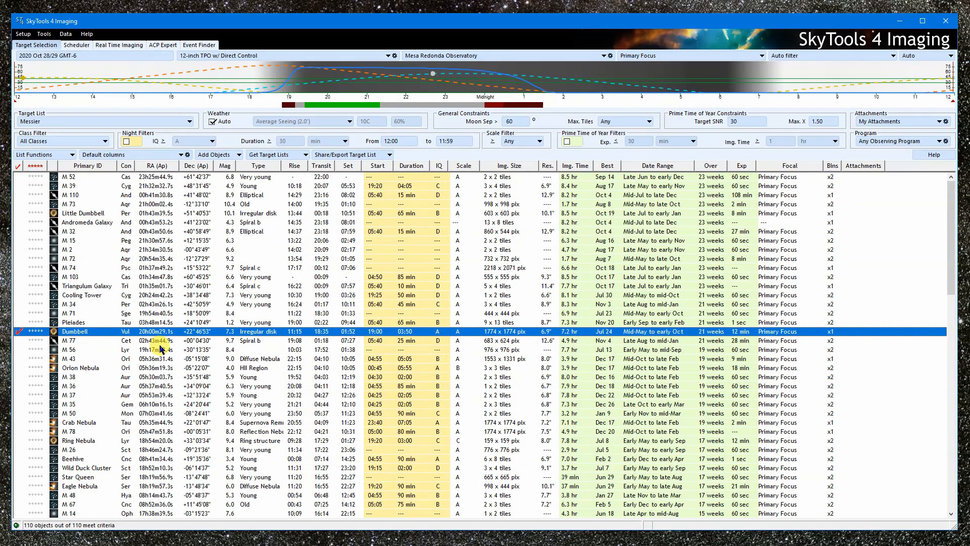
mouse_move(160, 346)
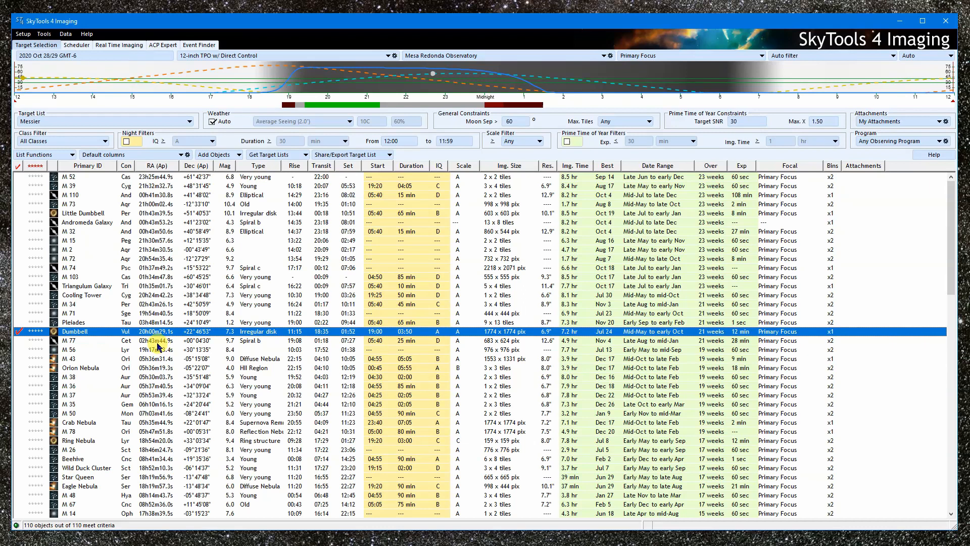
mouse_move(134, 283)
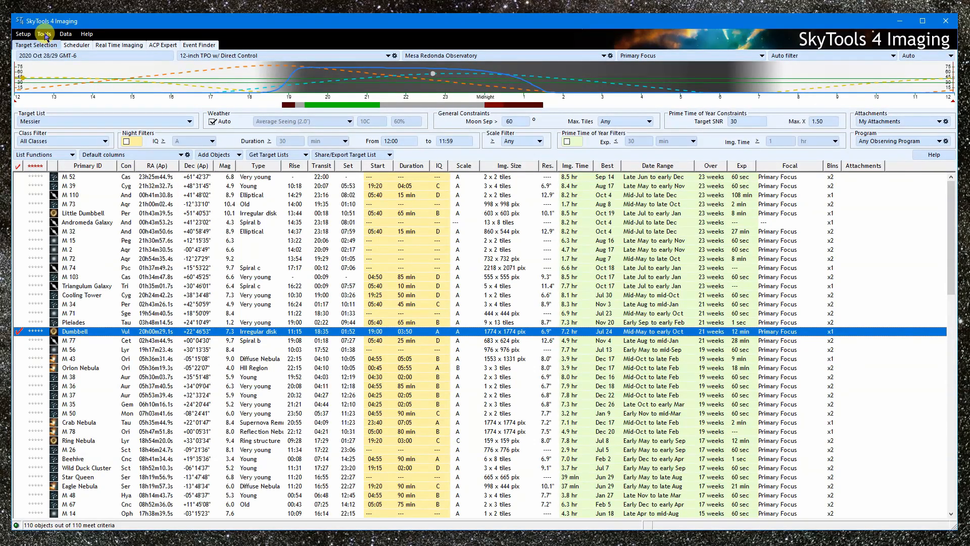
Step: Bring up the Designation Search Tool from the Tools menu
click(44, 33)
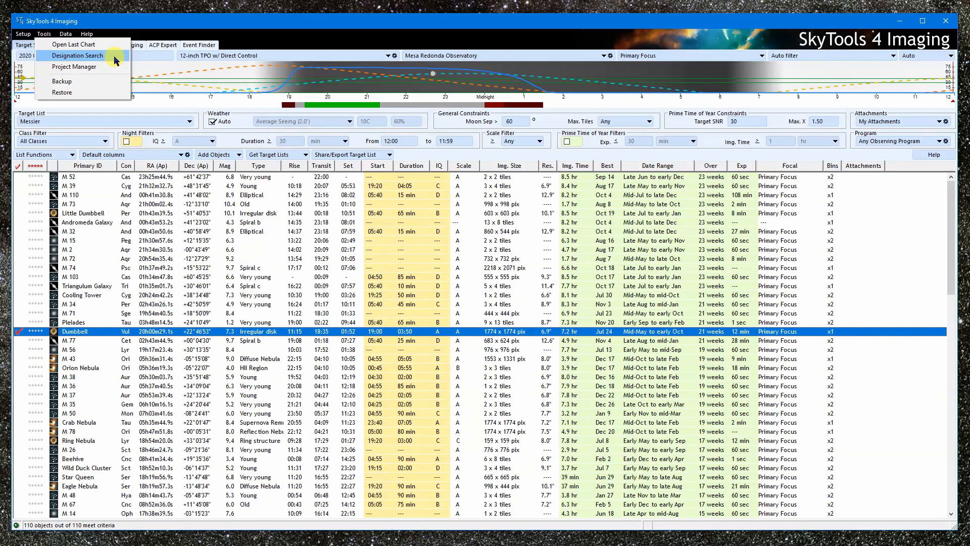
click(78, 55)
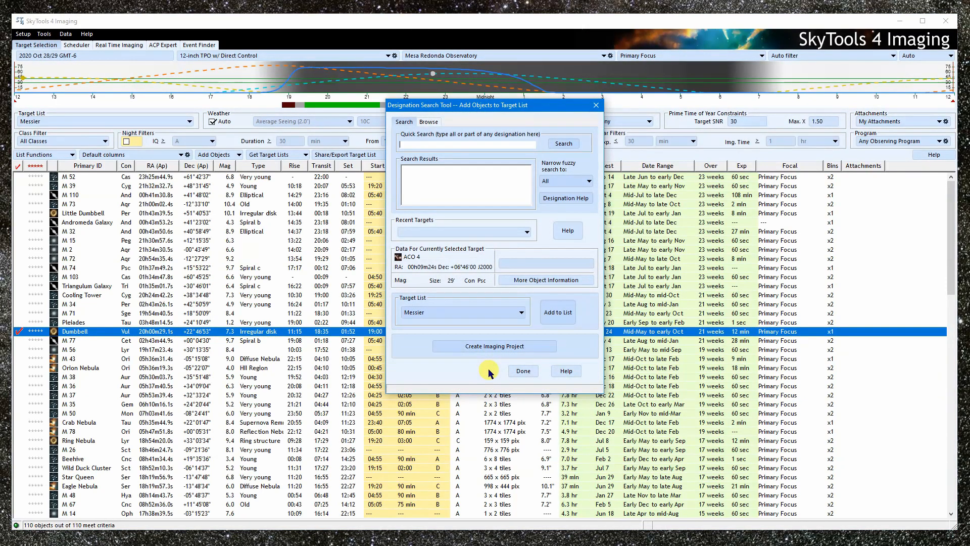
mouse_move(668, 288)
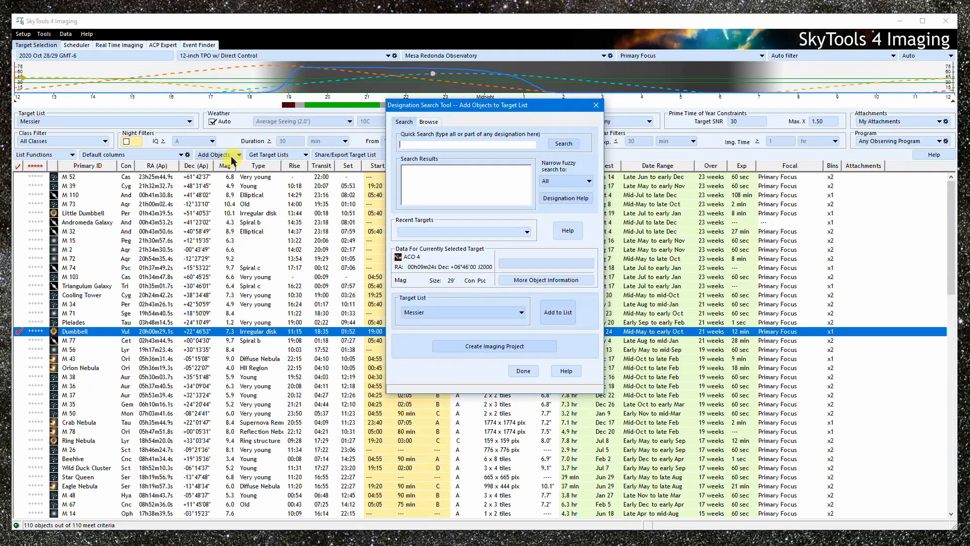
click(216, 154)
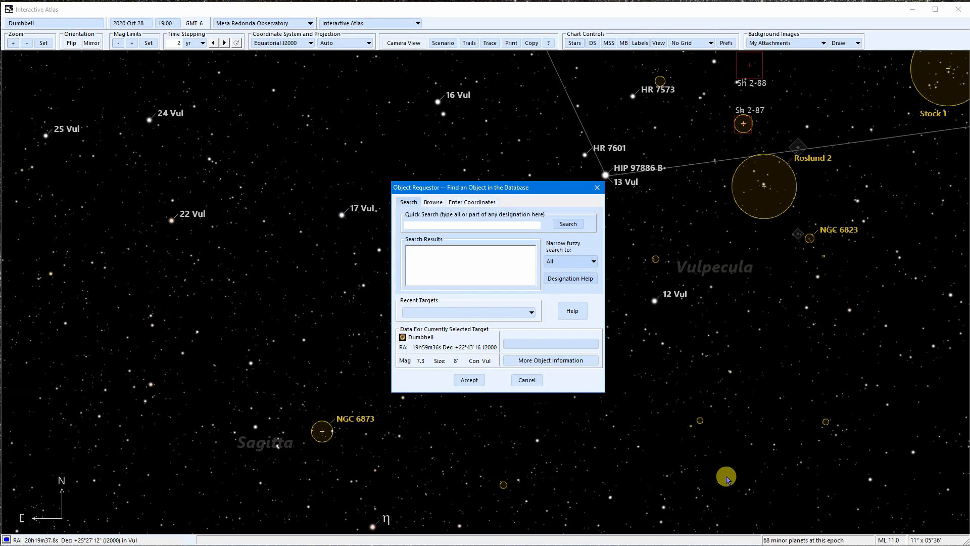
click(472, 224)
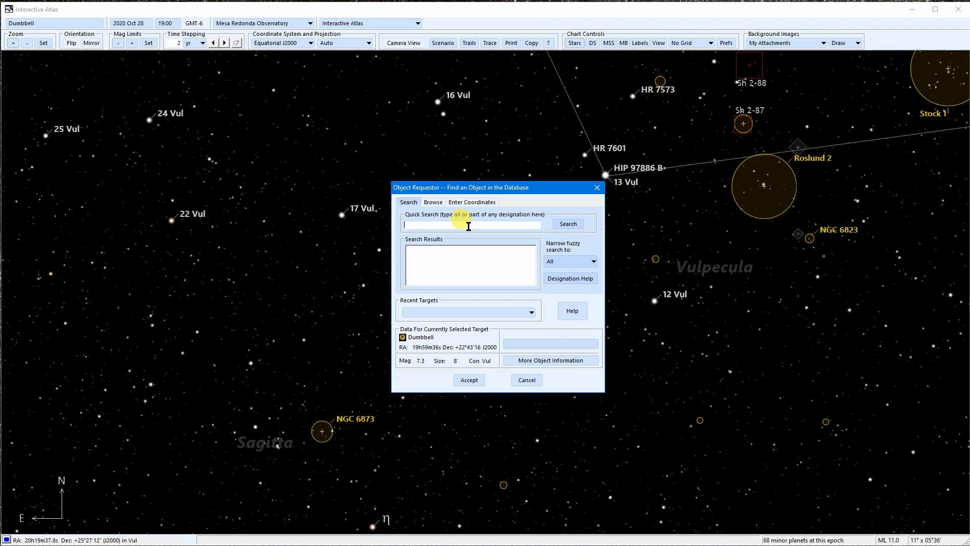
Step: Quick-search the object database for Mars
text(NGC 1)
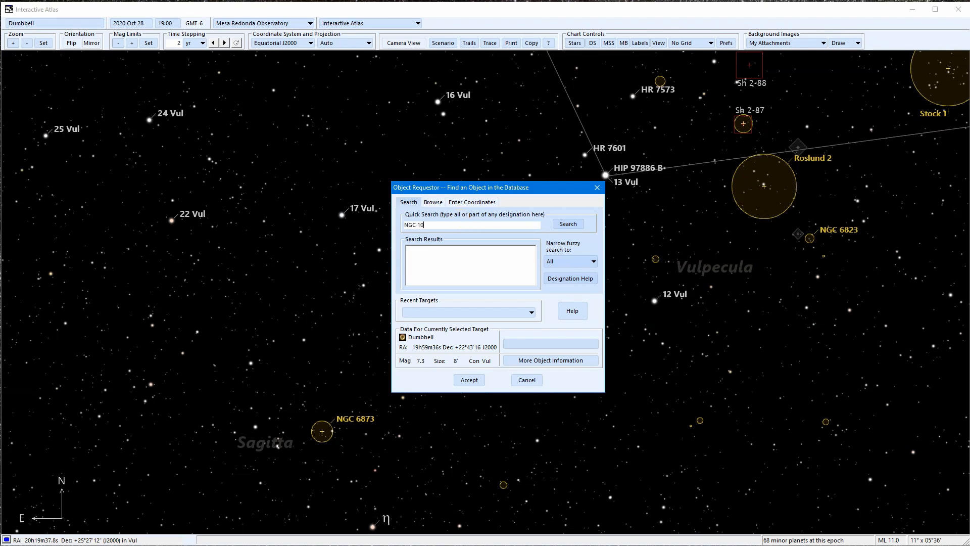
text(00)
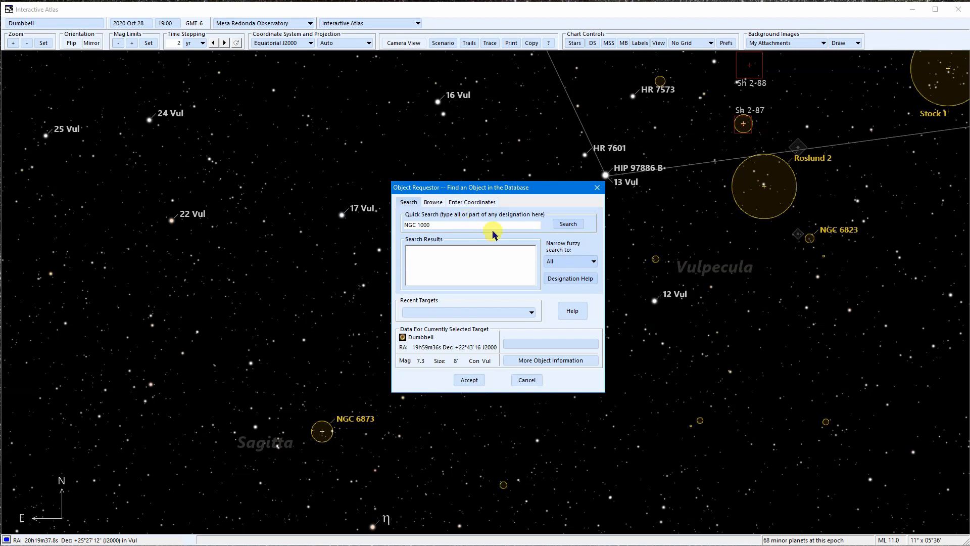
text(Ma)
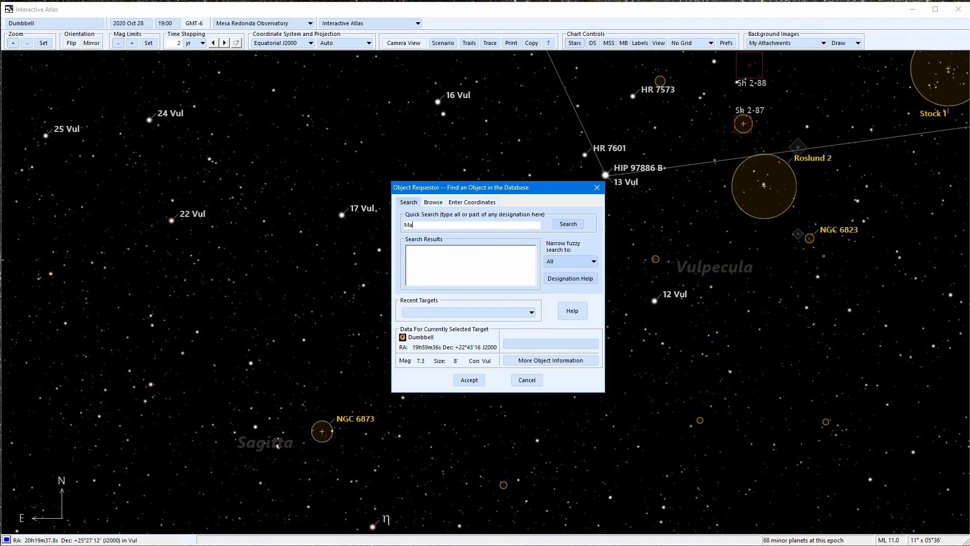
text(Mars)
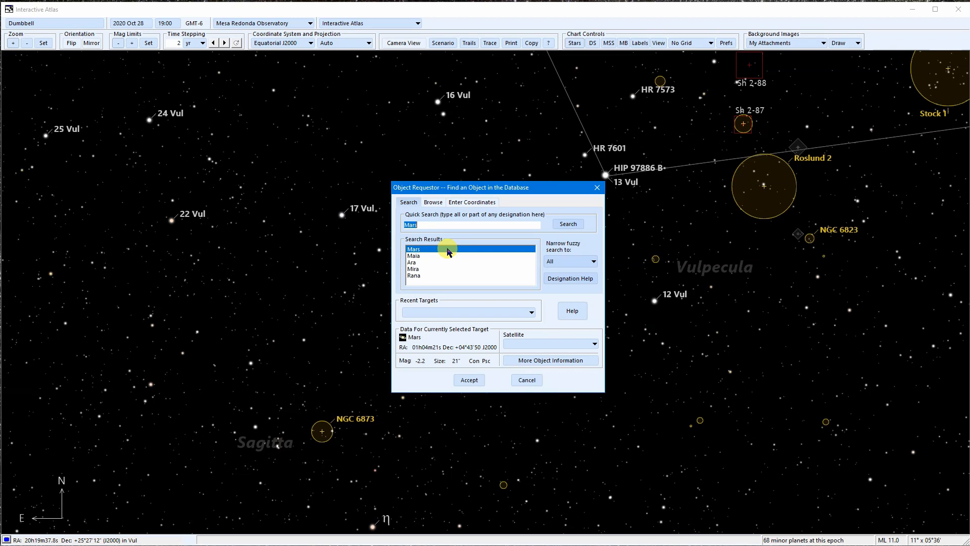
mouse_move(425, 279)
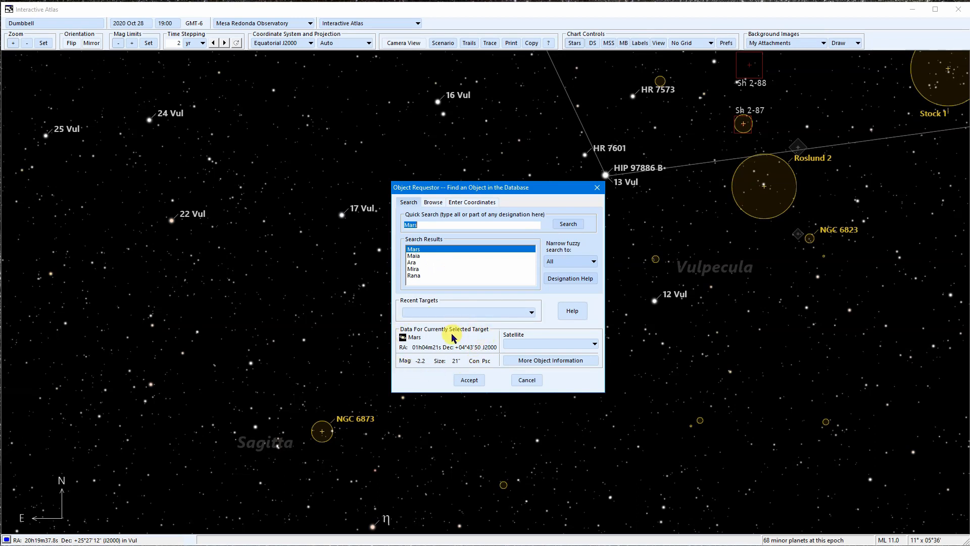
mouse_move(552, 344)
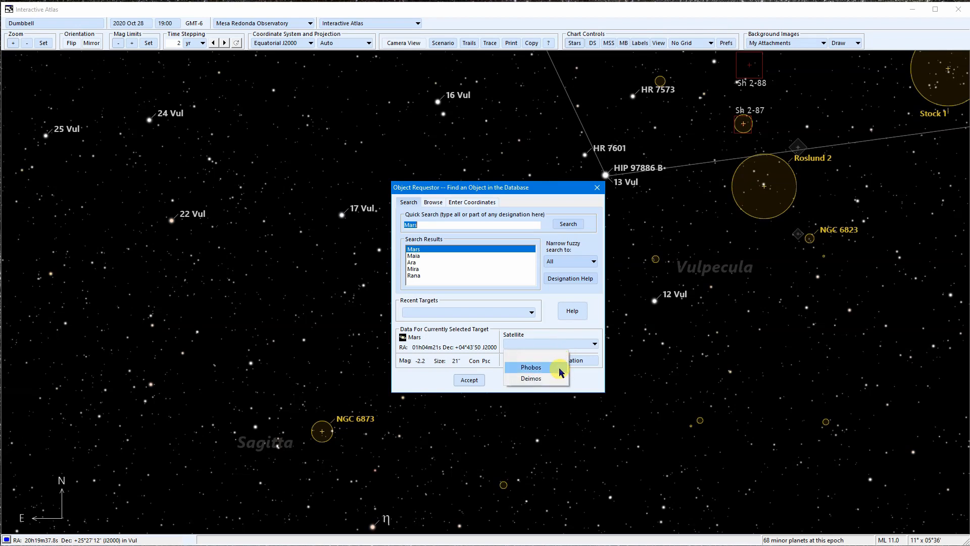
Step: Choose Phobos among Mars's satellites and run the search for Phobos
click(530, 366)
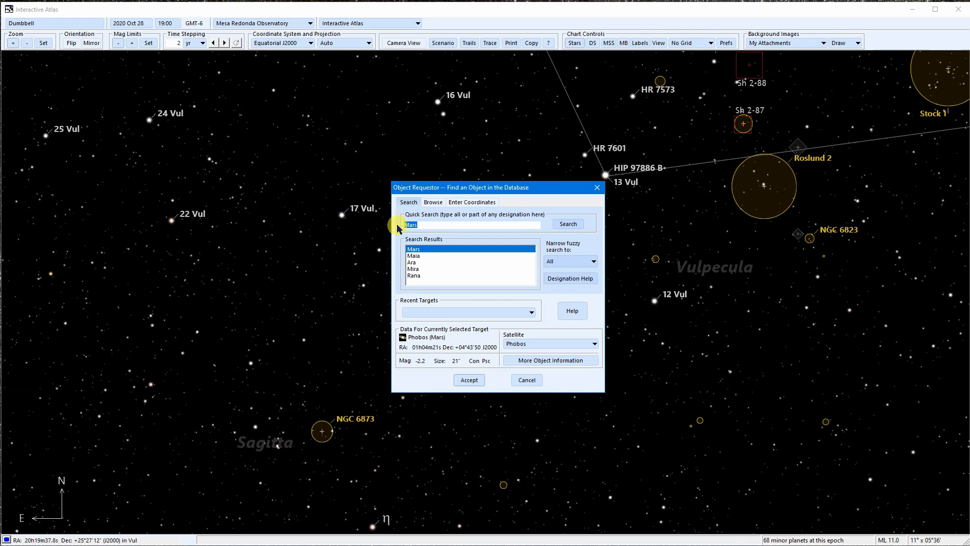
text(Phobos)
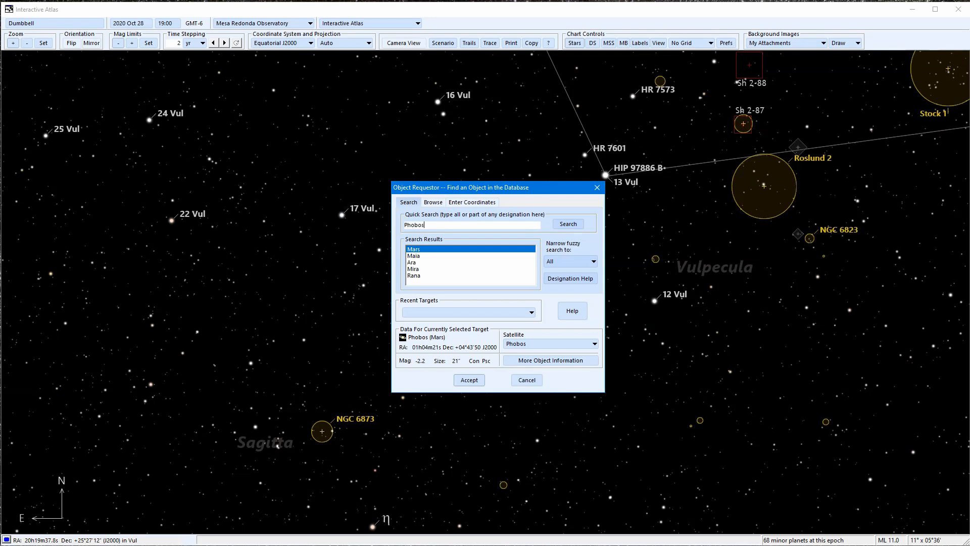
click(567, 223)
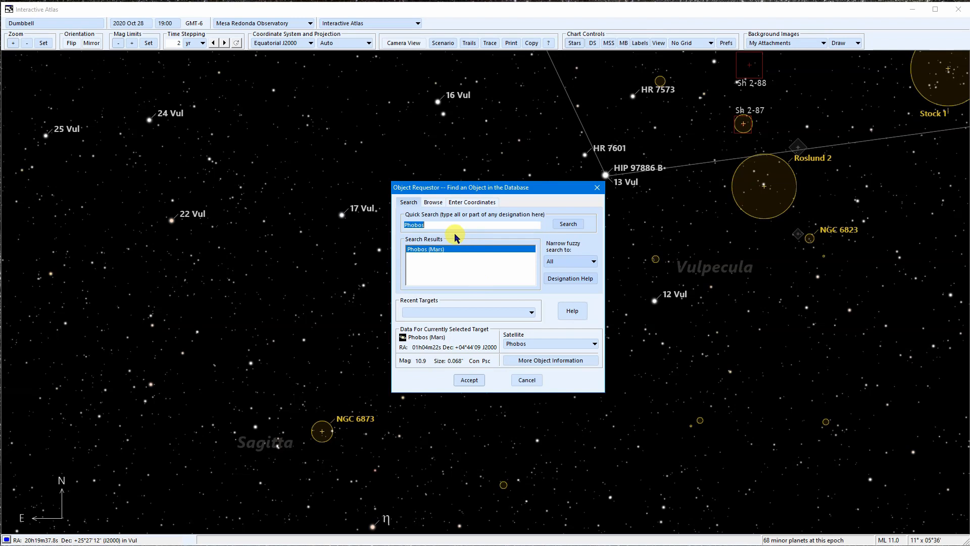
Step: Search 70 oph, choose the B companion (Mag 4.0+6.2) and accept it as the target
text(70 oph)
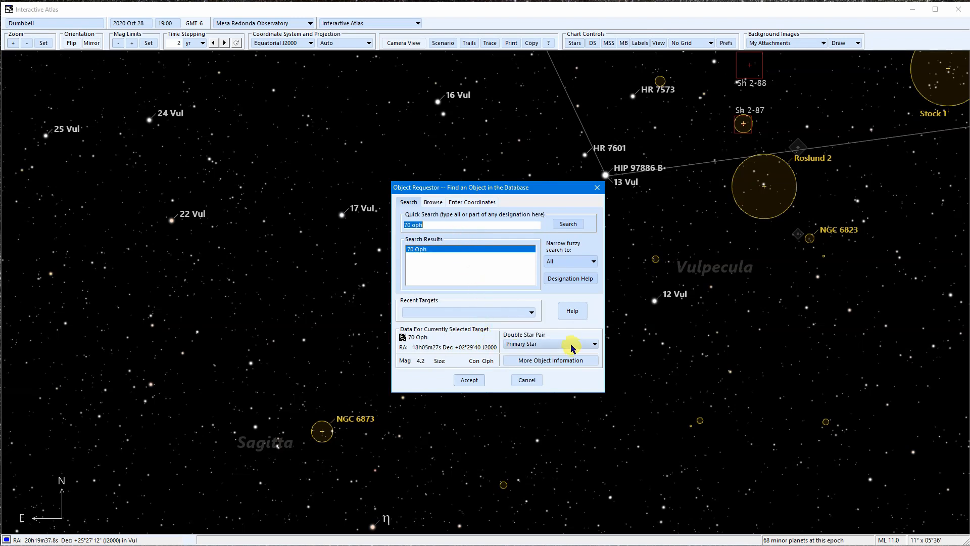
click(595, 343)
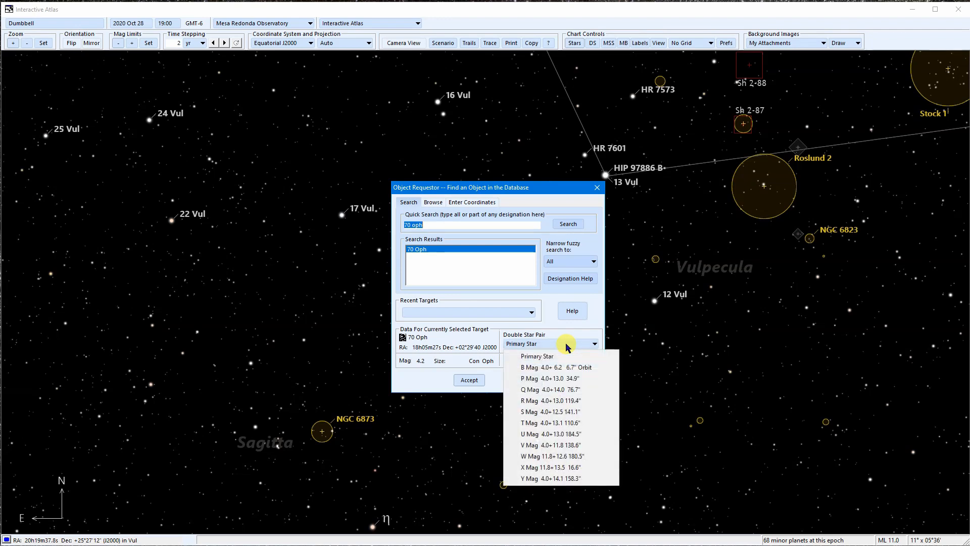
mouse_move(526, 368)
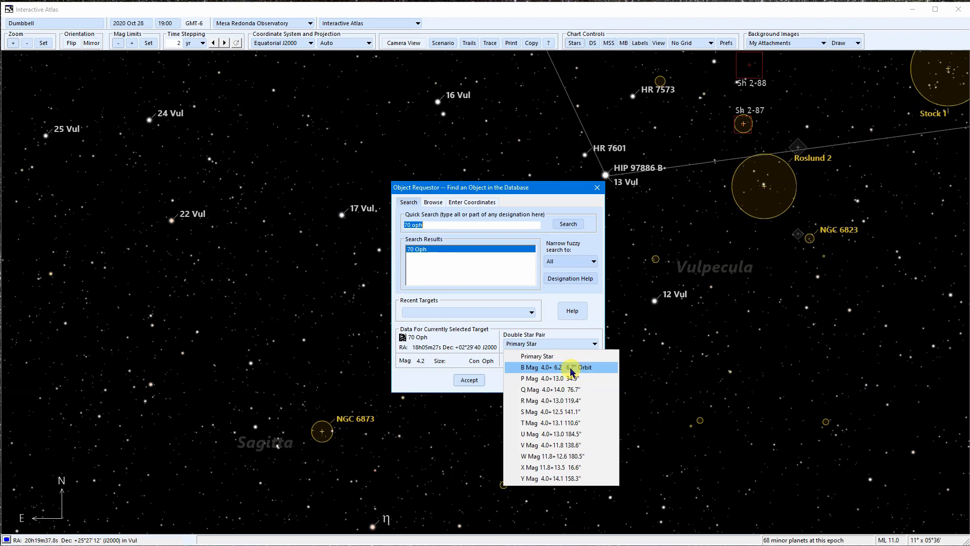
click(553, 366)
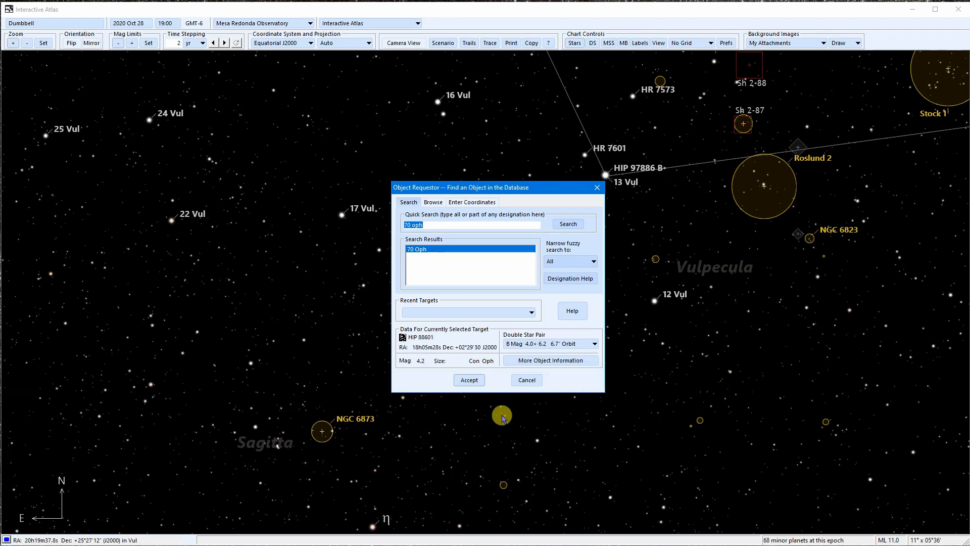
mouse_move(508, 415)
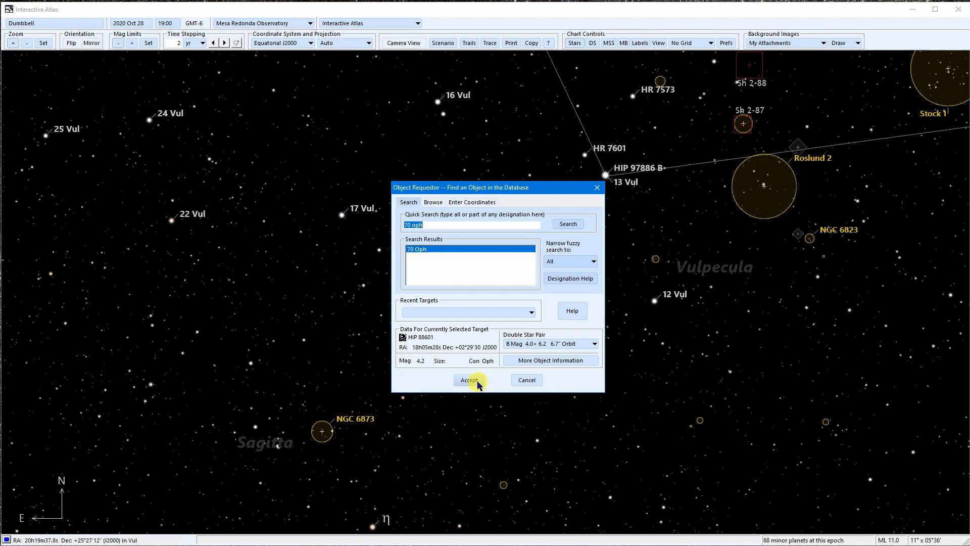
click(470, 379)
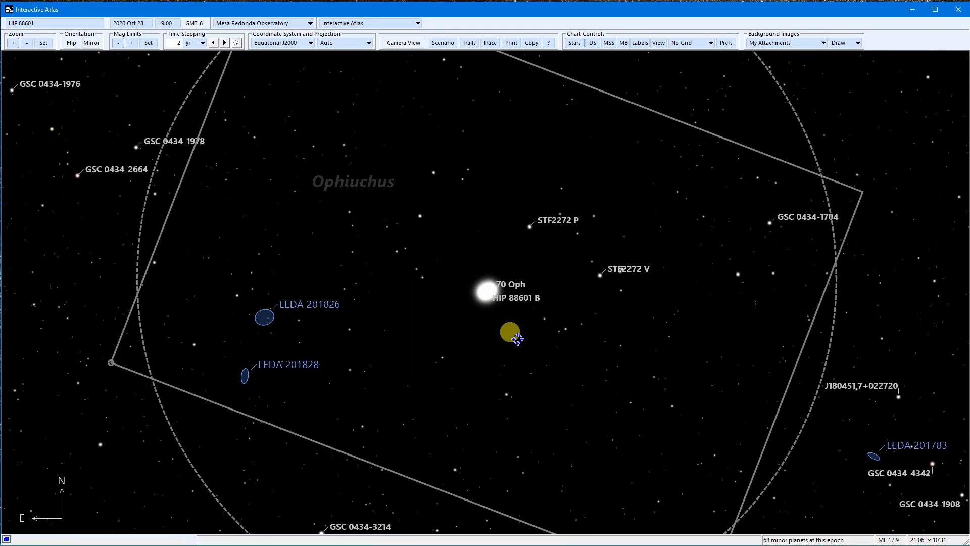
Step: Step the atlas date forward in two-year increments to 2042 to watch the 70 Oph pair move
click(12, 43)
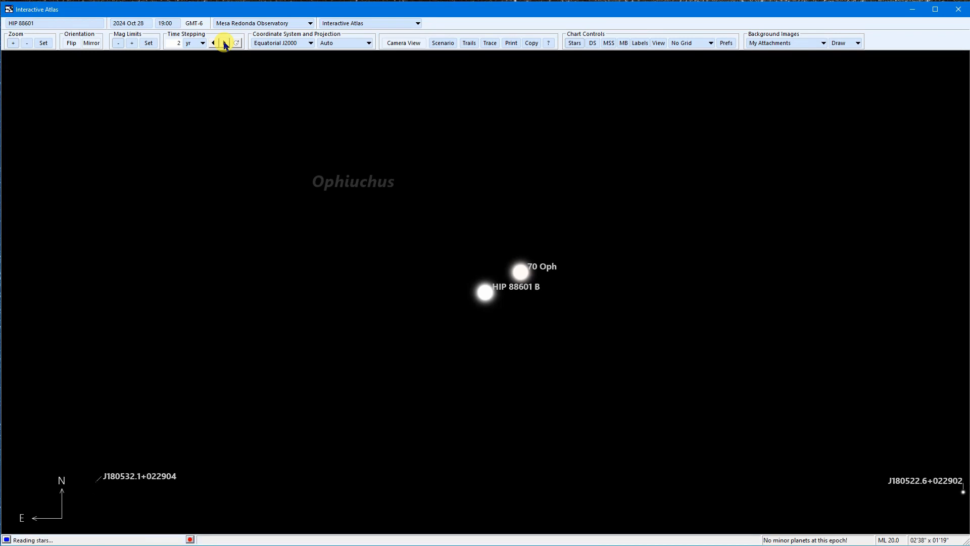
click(224, 42)
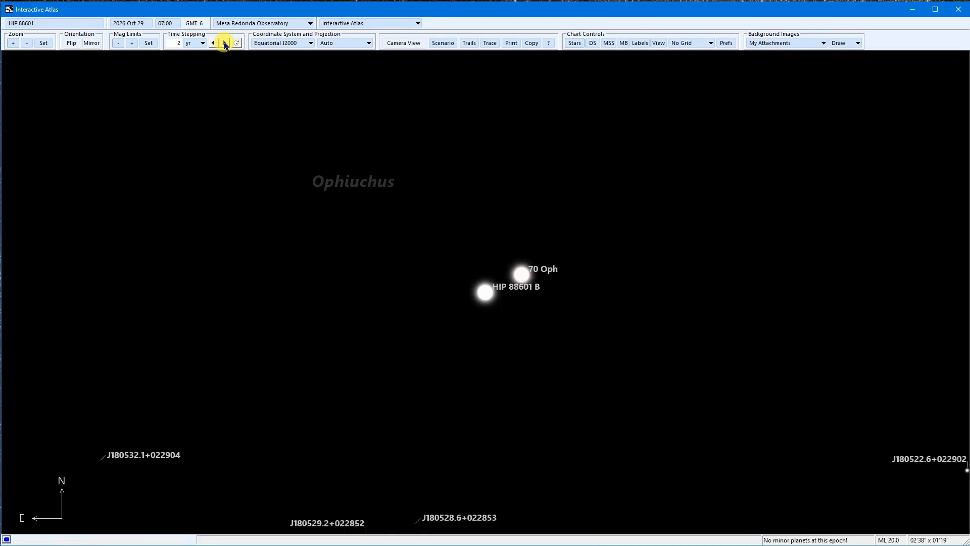
click(236, 43)
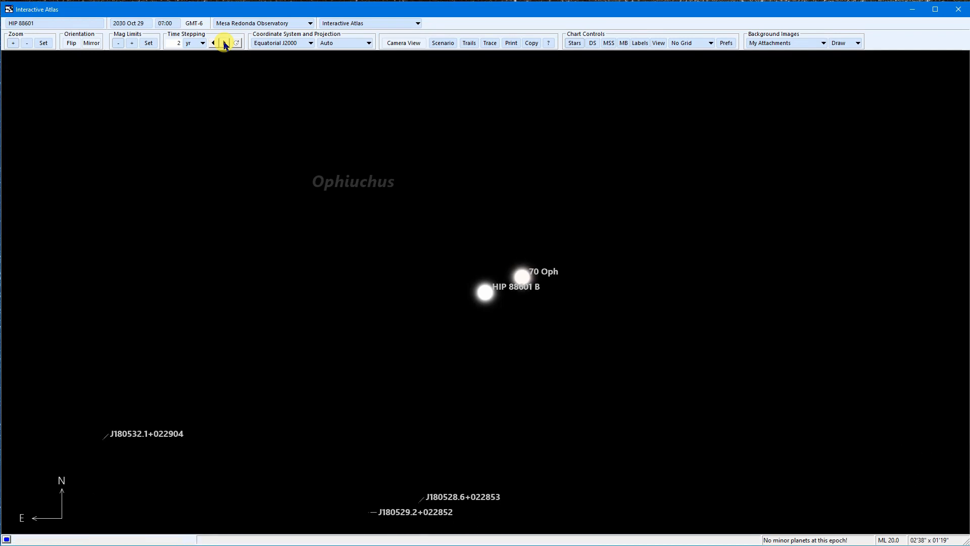
click(224, 42)
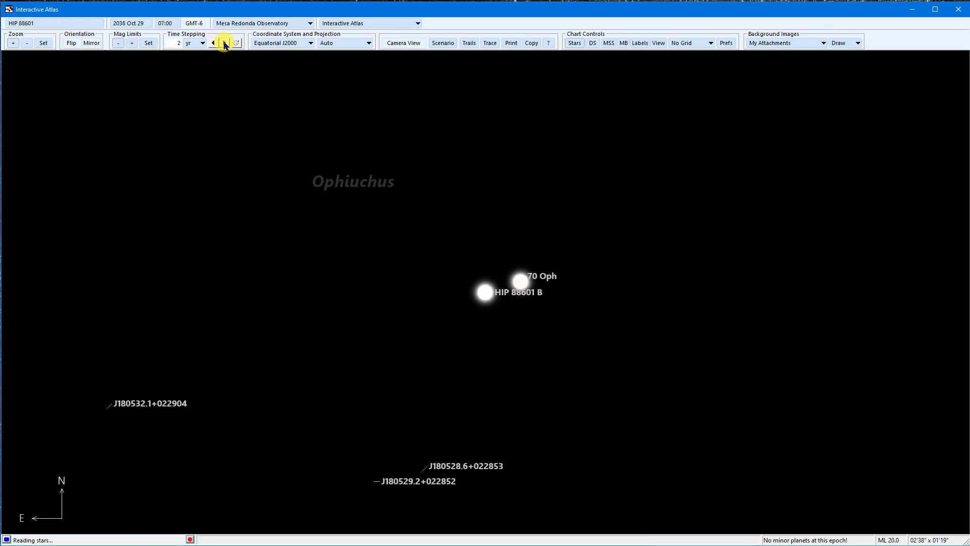
click(223, 42)
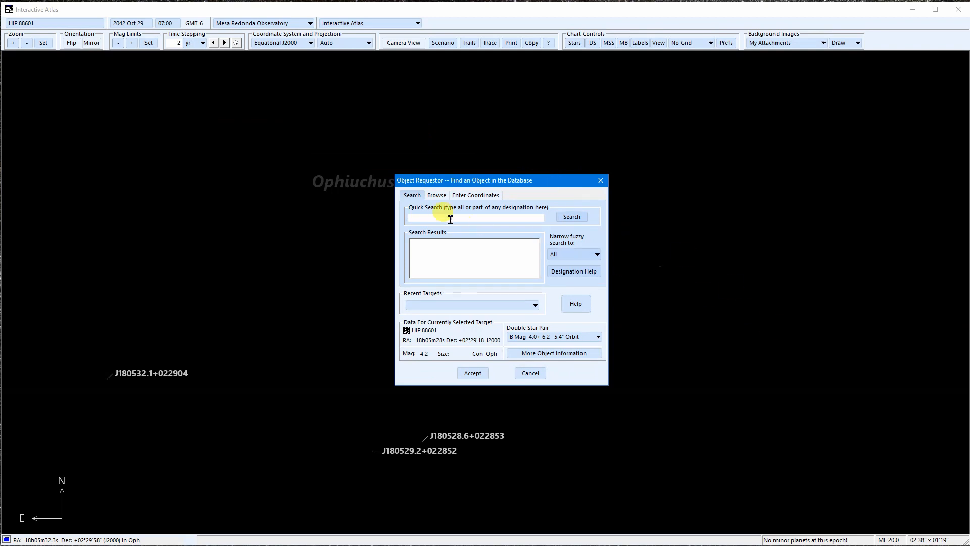
Step: Quick-search the object database for Sharpless 16
text(s)
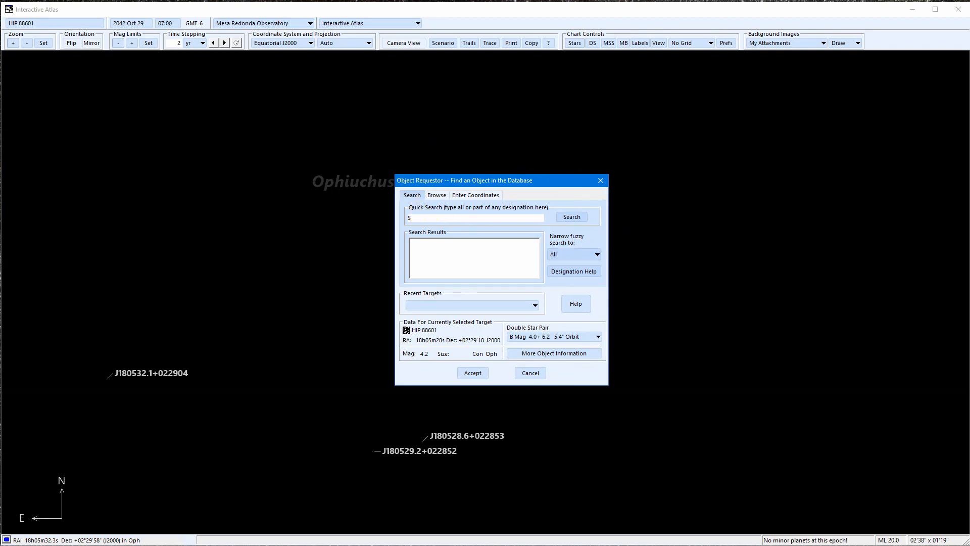
text(Sharpless 16)
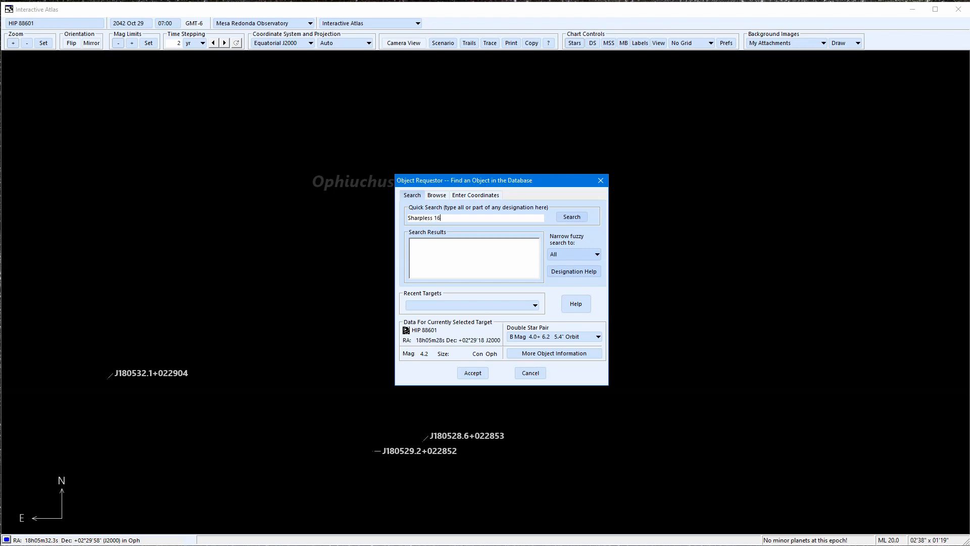
click(570, 217)
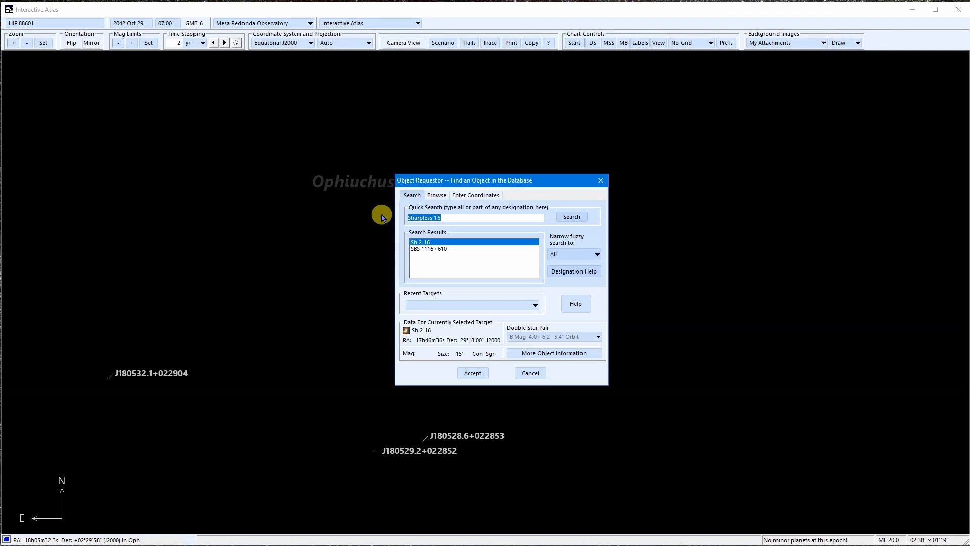
Step: Start entering Abell 4 and bring up the Designation Help page
text(Abell 4)
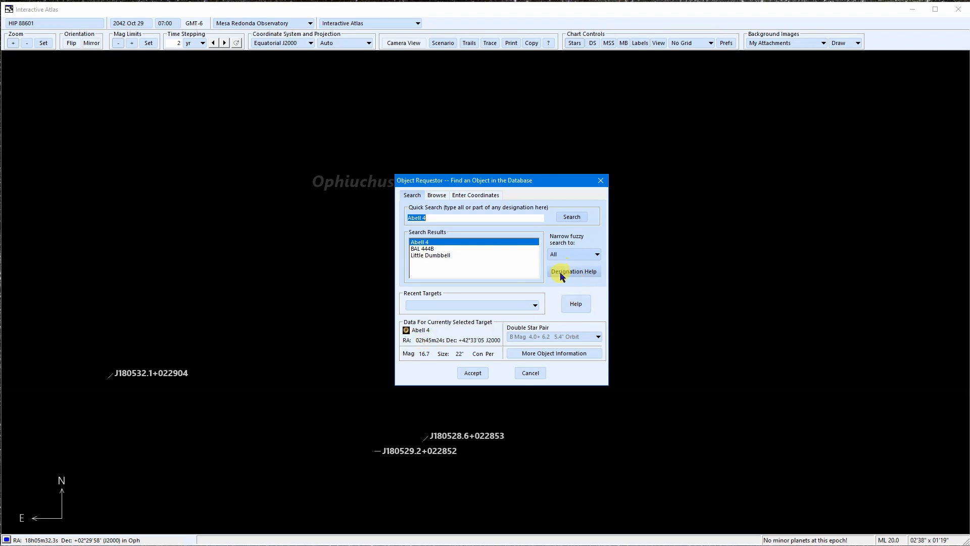
mouse_move(572, 255)
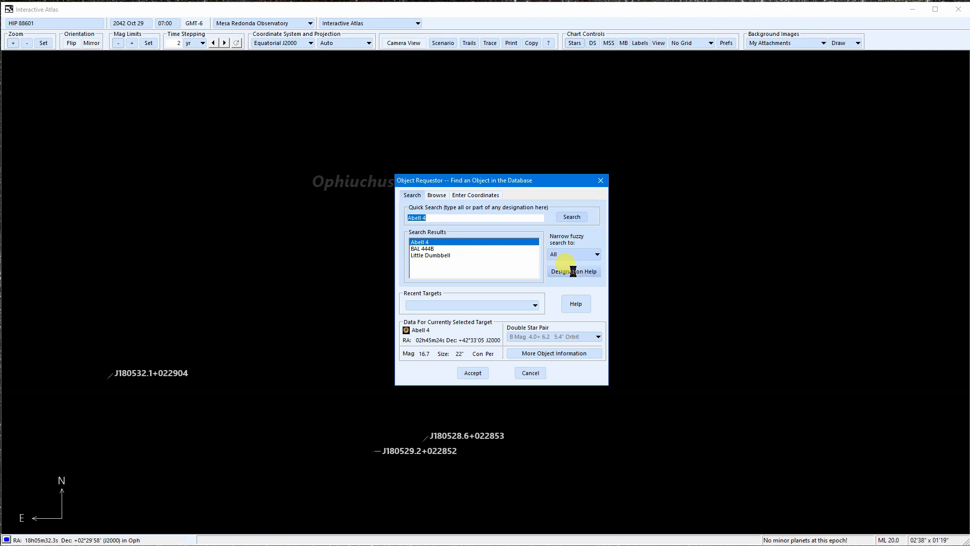
click(573, 271)
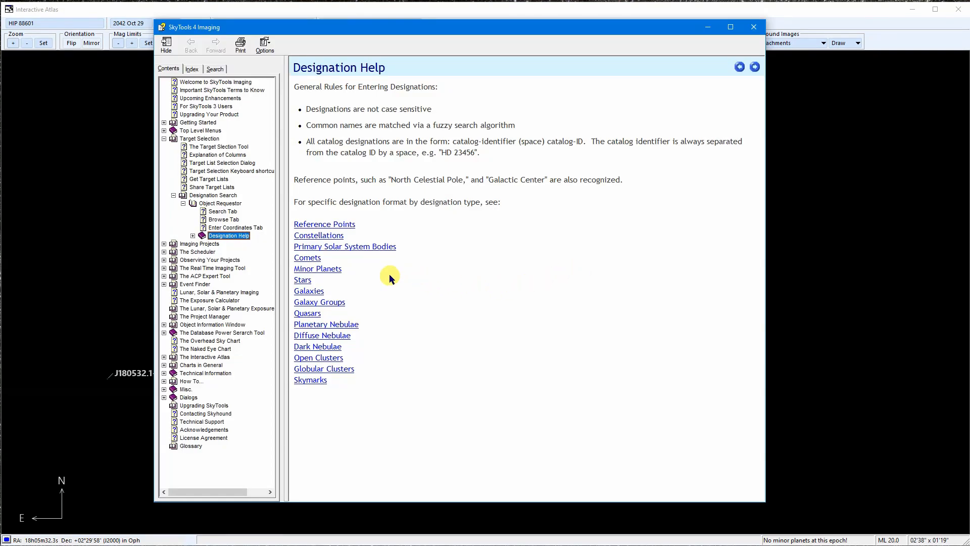
Step: Read the Galaxy Groups designation rules covering ACO and Hickson formats
click(319, 302)
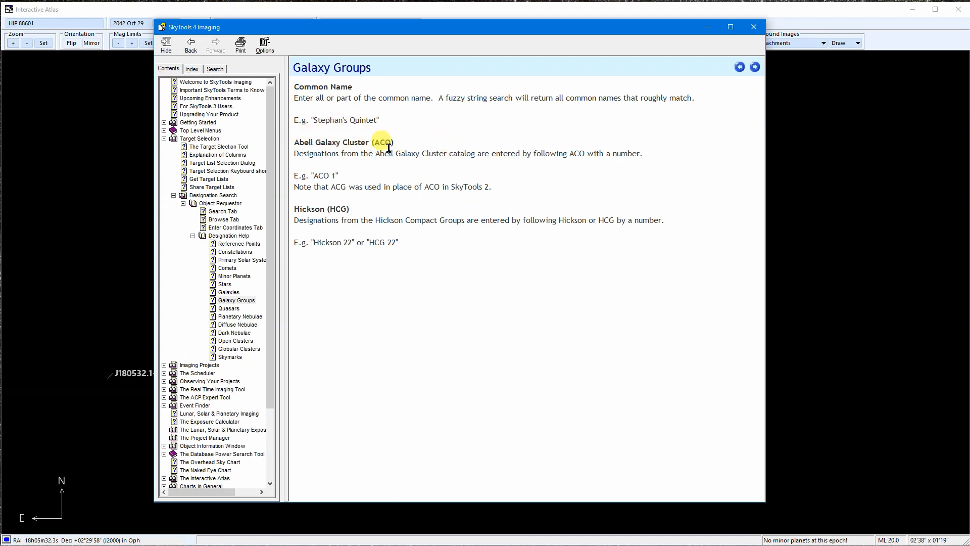
mouse_move(411, 156)
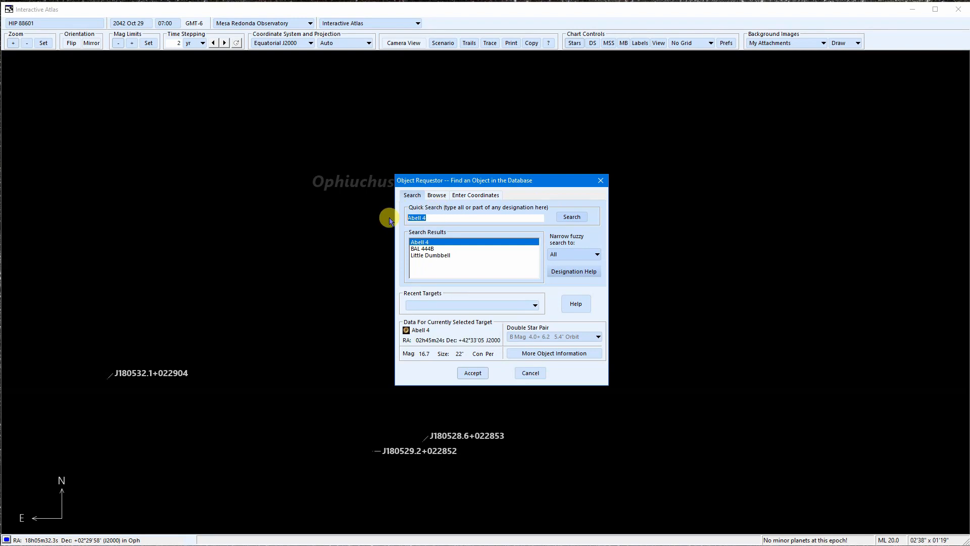
Step: Enter ACO, then browse by catalog and choose the Hickson Compact Group catalog
text(ACO 4)
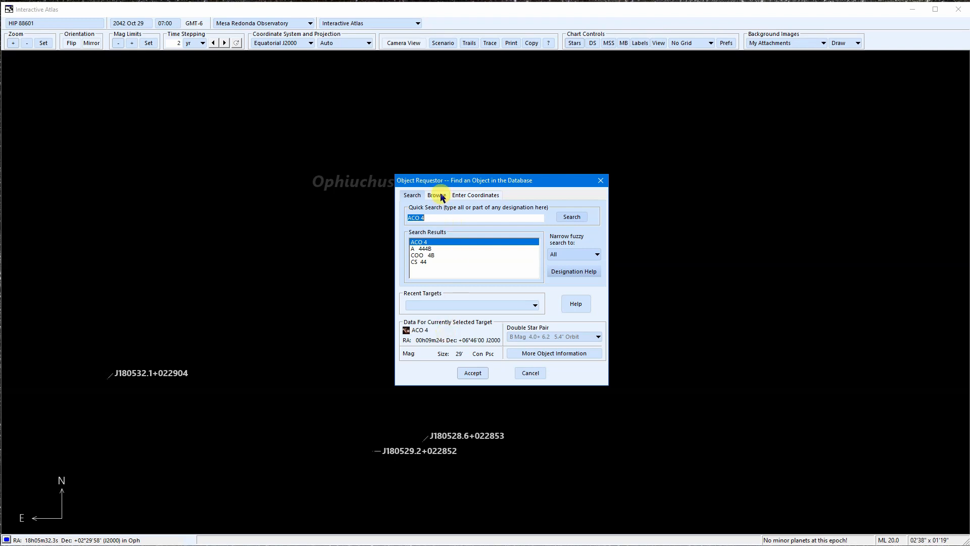
click(437, 195)
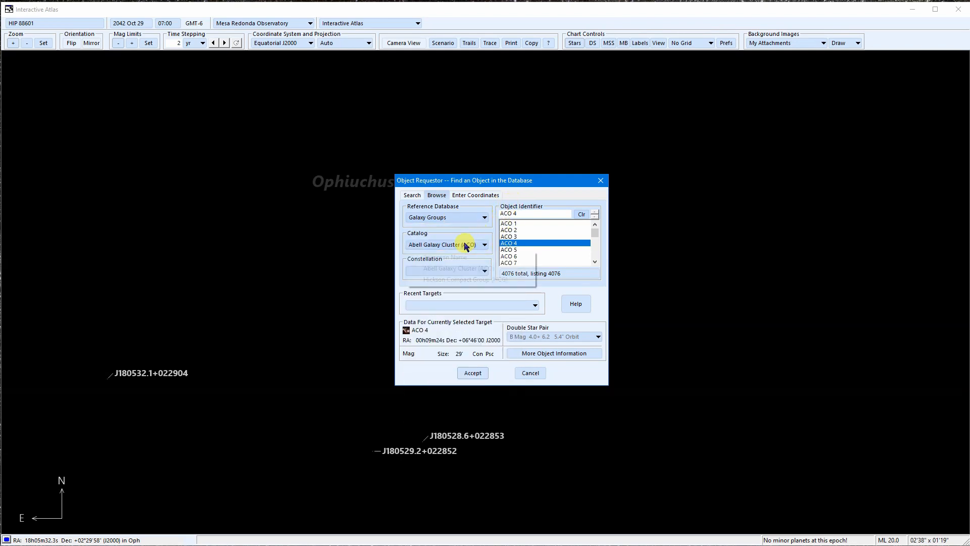
click(484, 245)
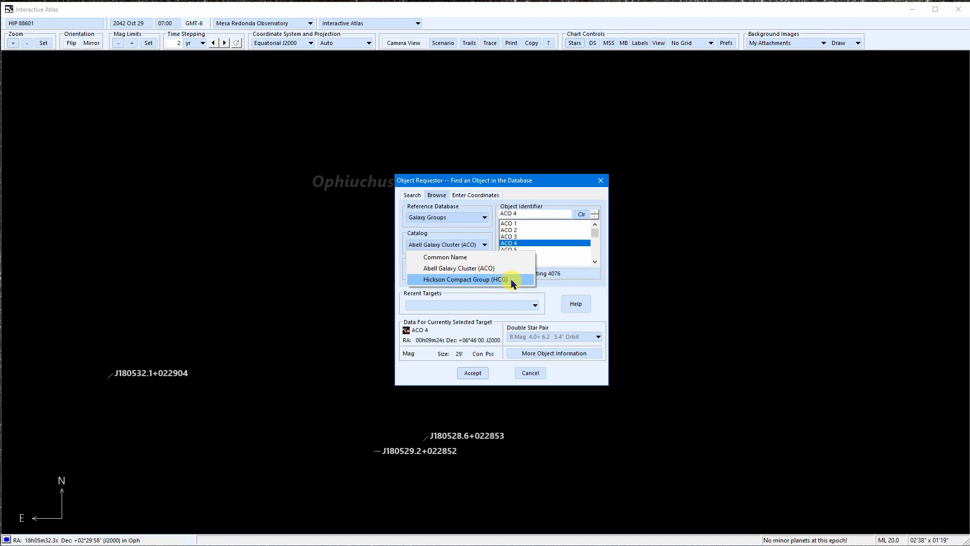
click(459, 279)
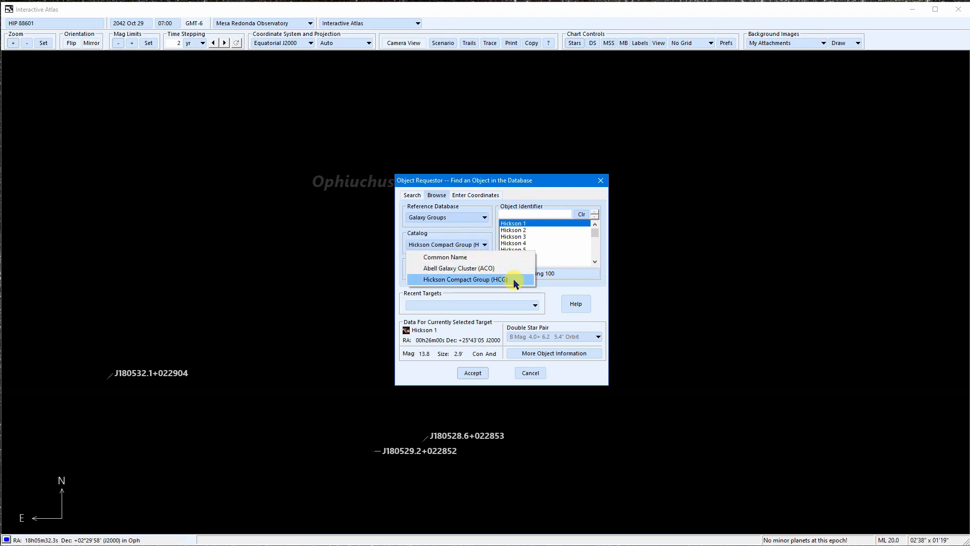
click(461, 279)
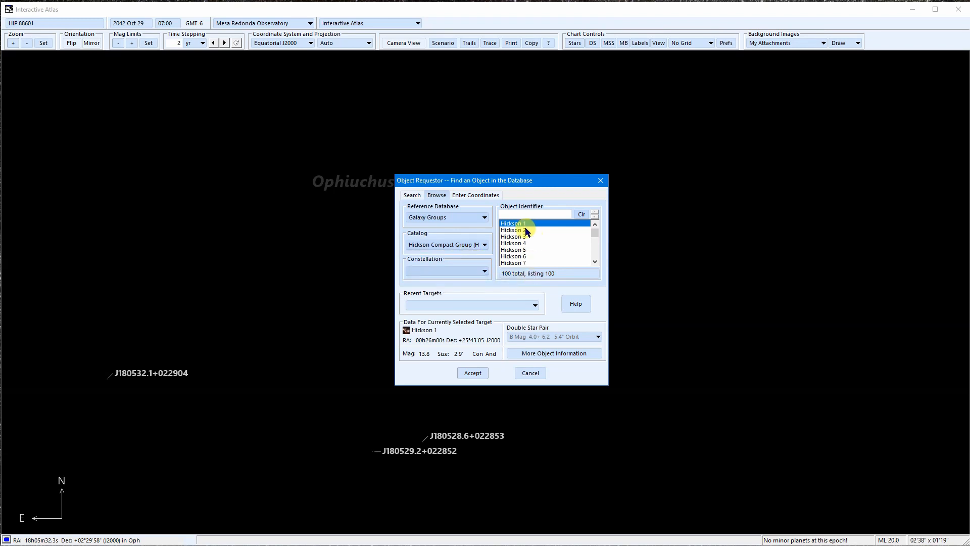
Step: Pick Hickson 1, then make Hickson 6 the target and switch to coordinate entry
click(512, 223)
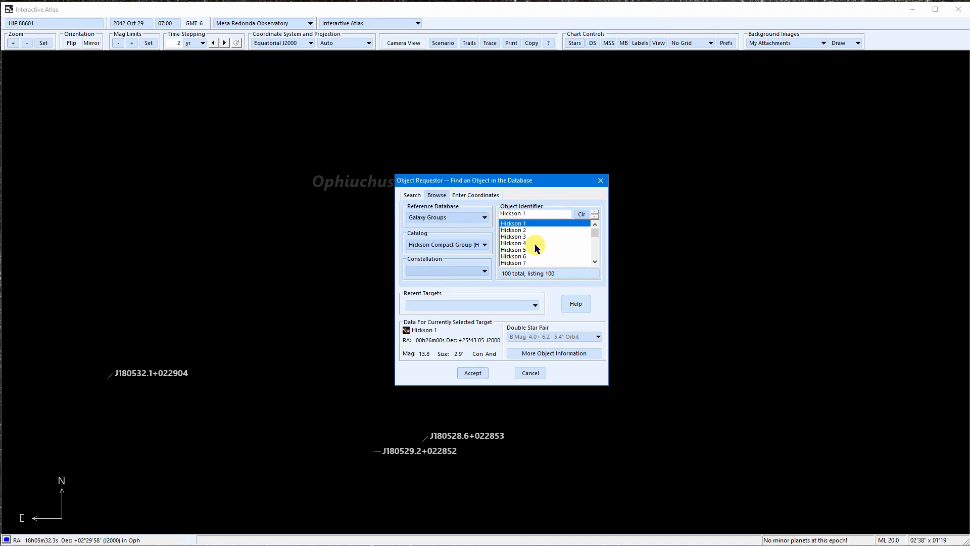
mouse_move(546, 244)
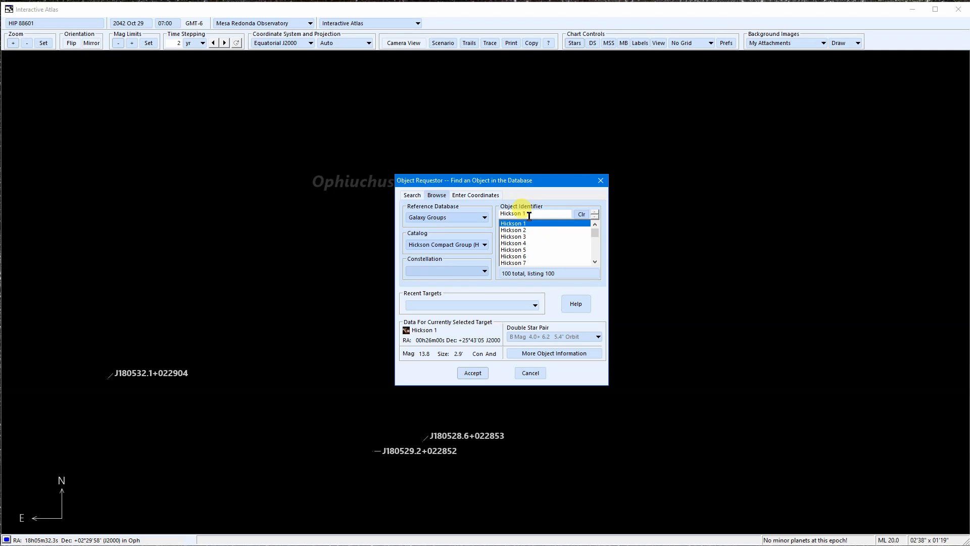
click(514, 256)
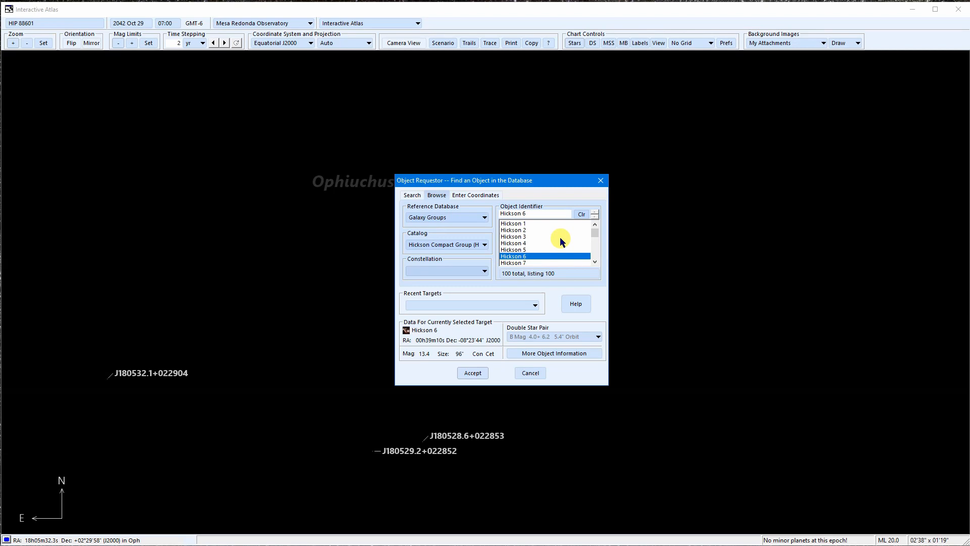
click(475, 195)
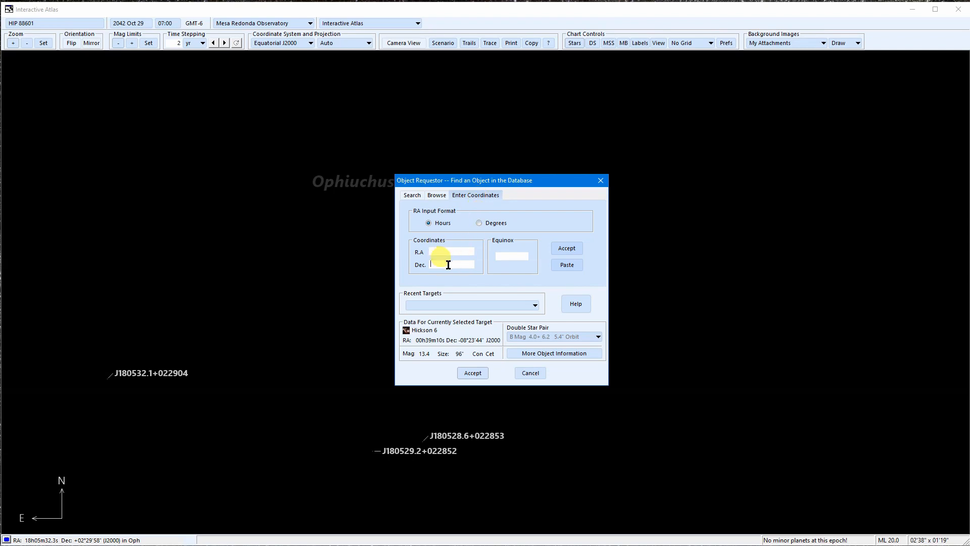
mouse_move(520, 280)
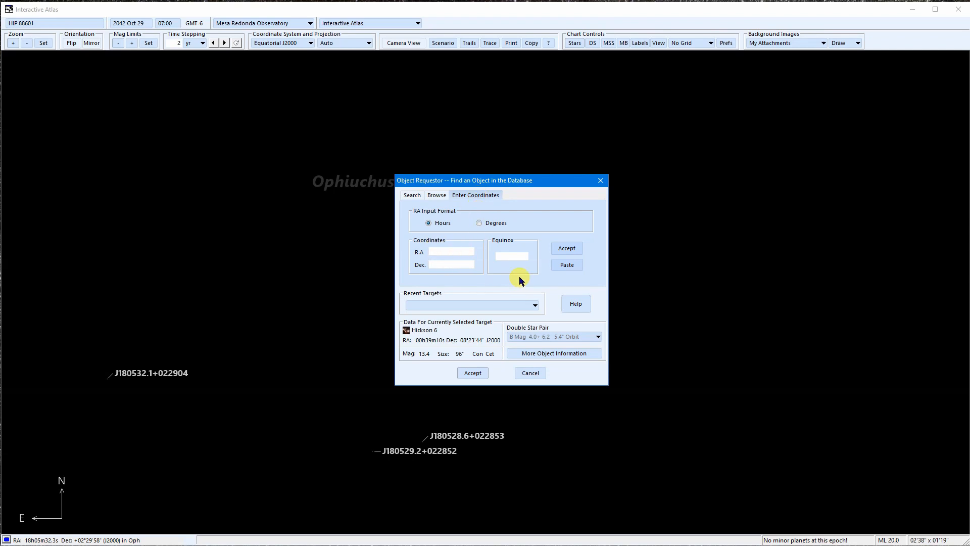
mouse_move(520, 279)
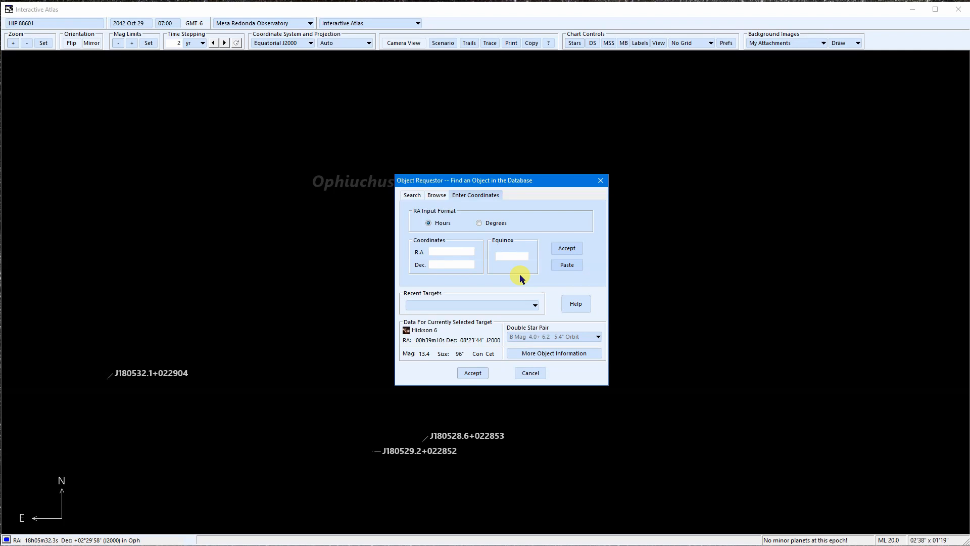
Step: Return to quick search and look up ACO 4 as the selected target
click(449, 264)
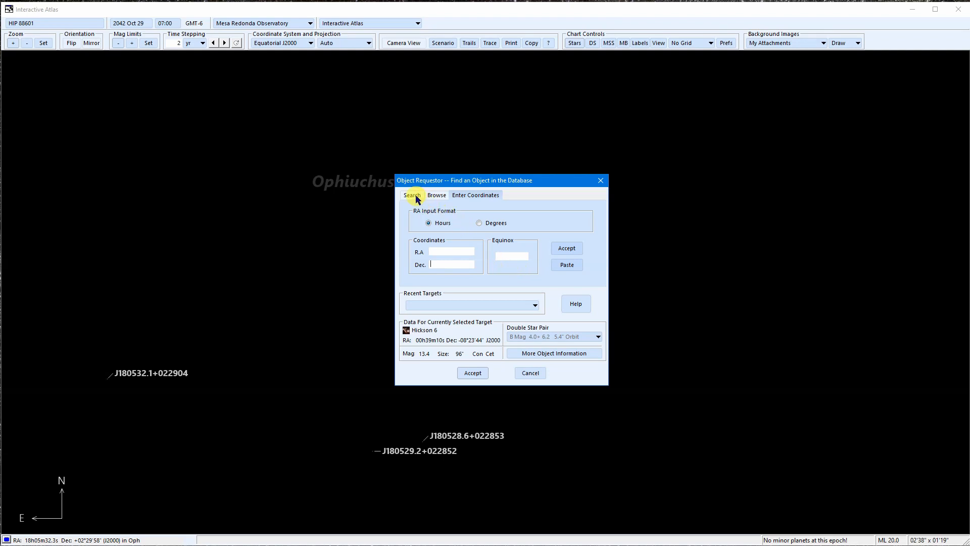
click(412, 195)
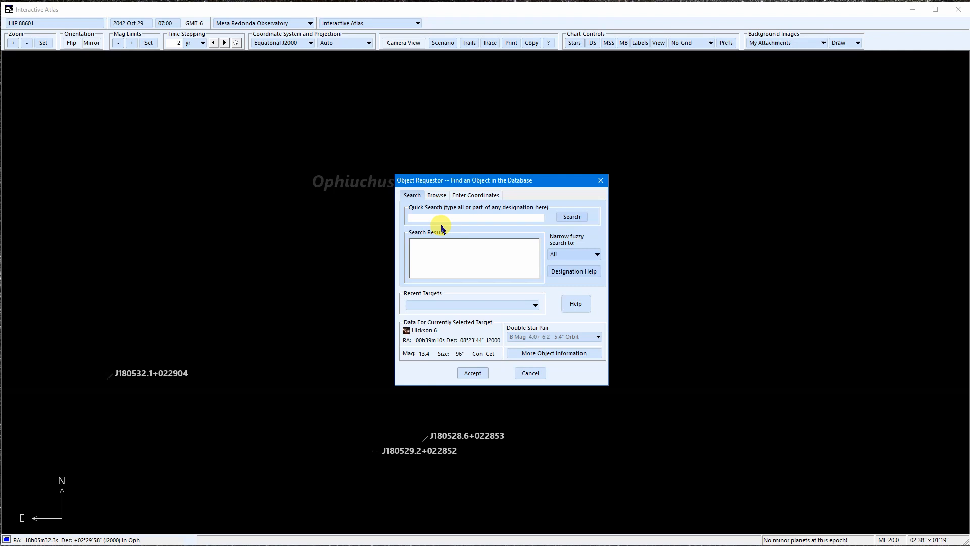
text(ACO 4)
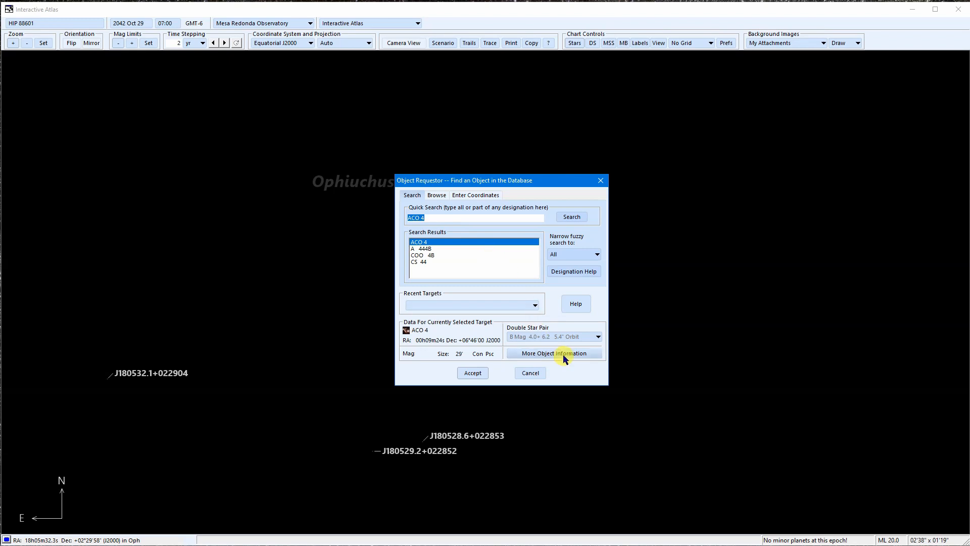
Step: Bring up ACO 4's full Object Information window with its observing synopsis
click(553, 353)
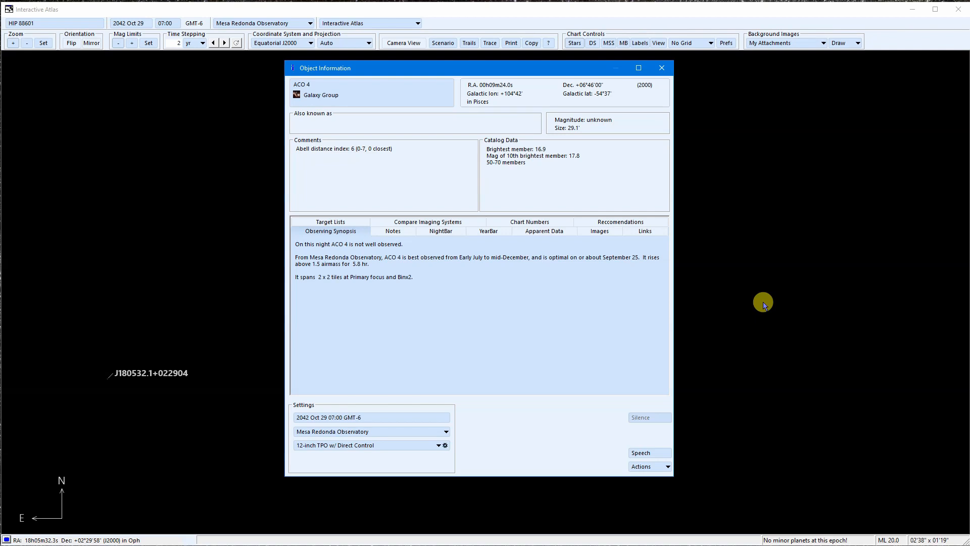
mouse_move(764, 303)
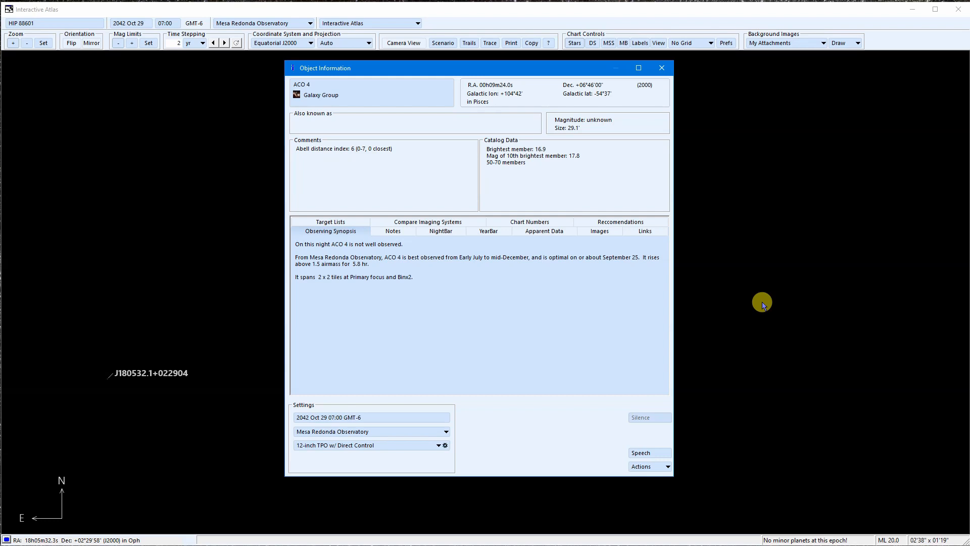
mouse_move(762, 298)
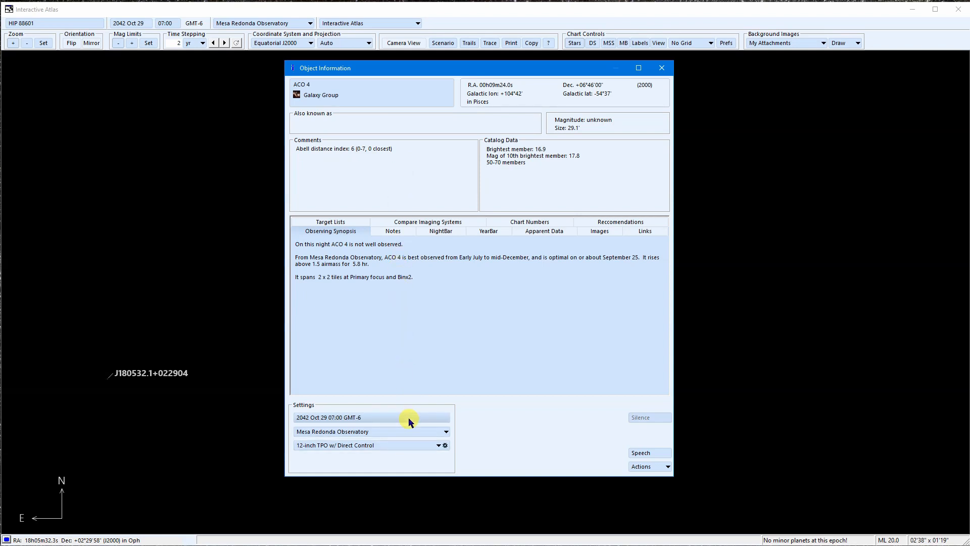
mouse_move(501, 427)
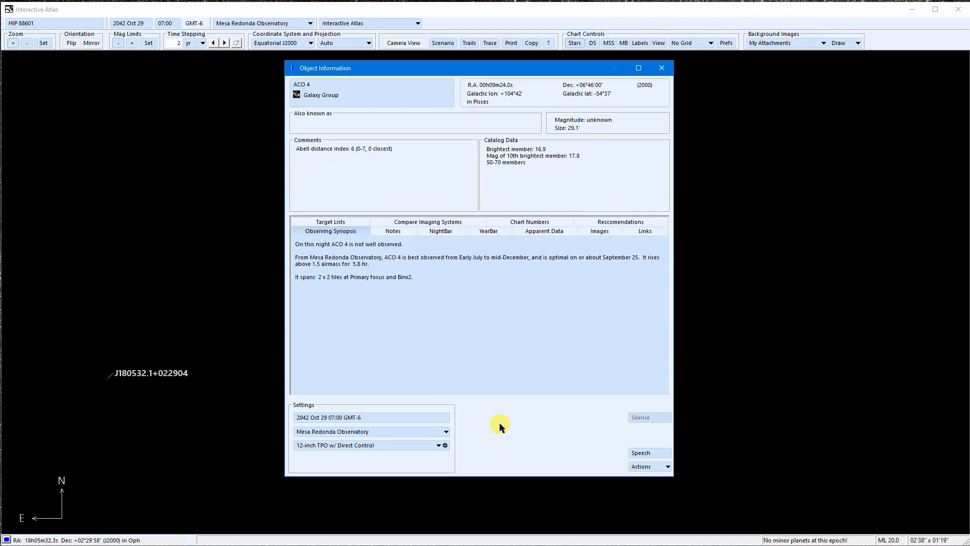
mouse_move(387, 198)
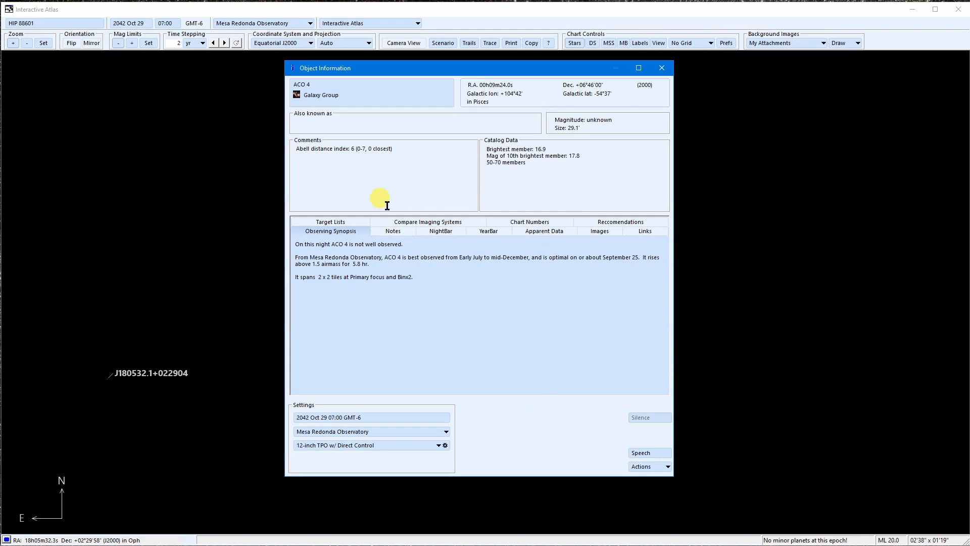
mouse_move(454, 260)
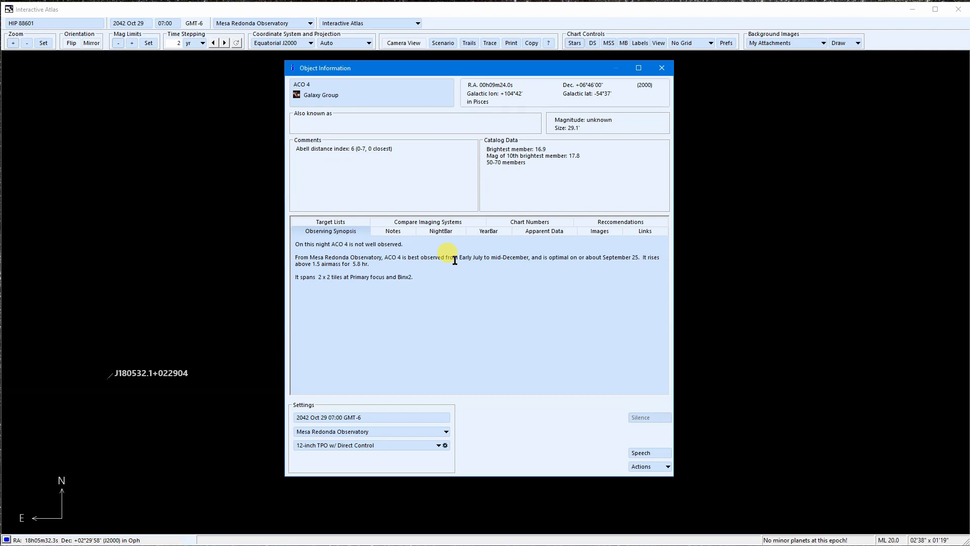
Step: Review ACO 4's Apparent Data and NightBar, then switch to its YearBar chart
click(544, 231)
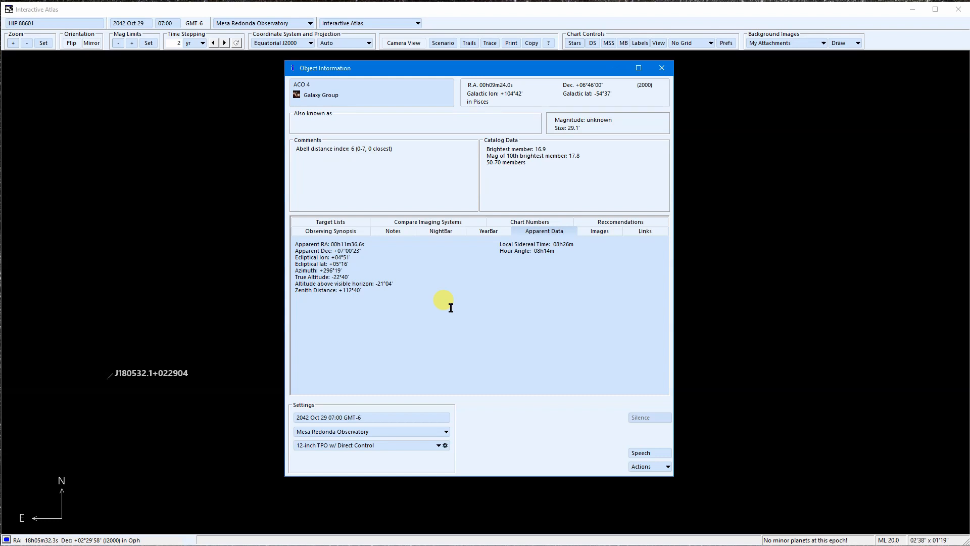
mouse_move(440, 230)
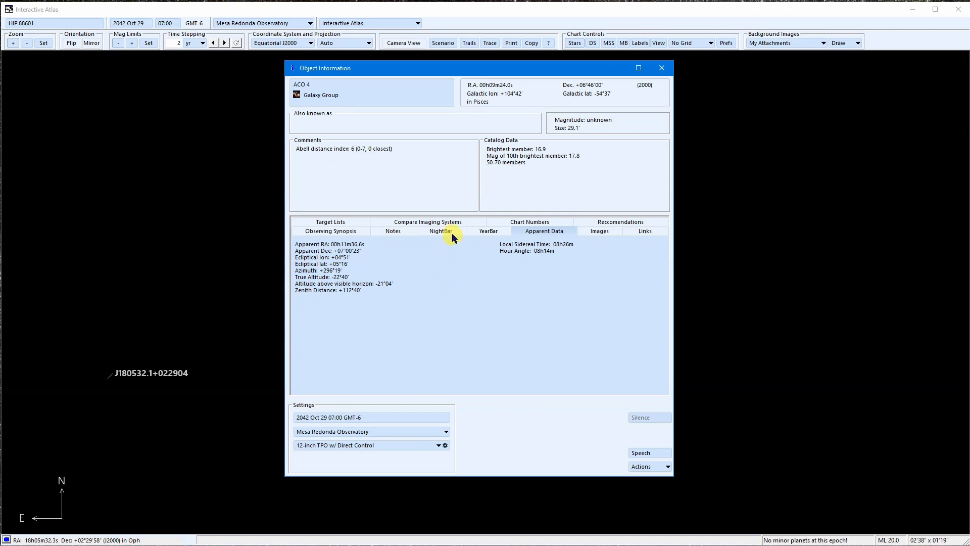
click(440, 231)
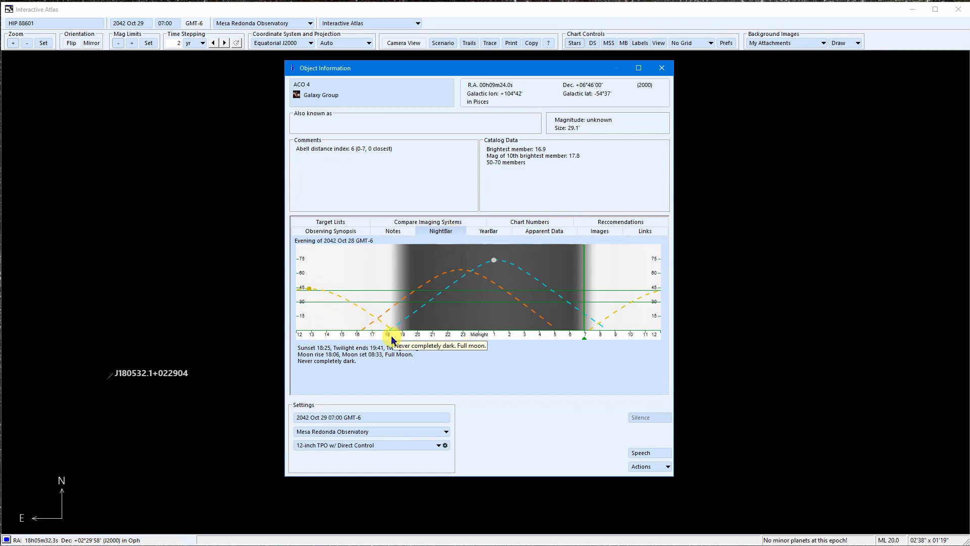
mouse_move(583, 313)
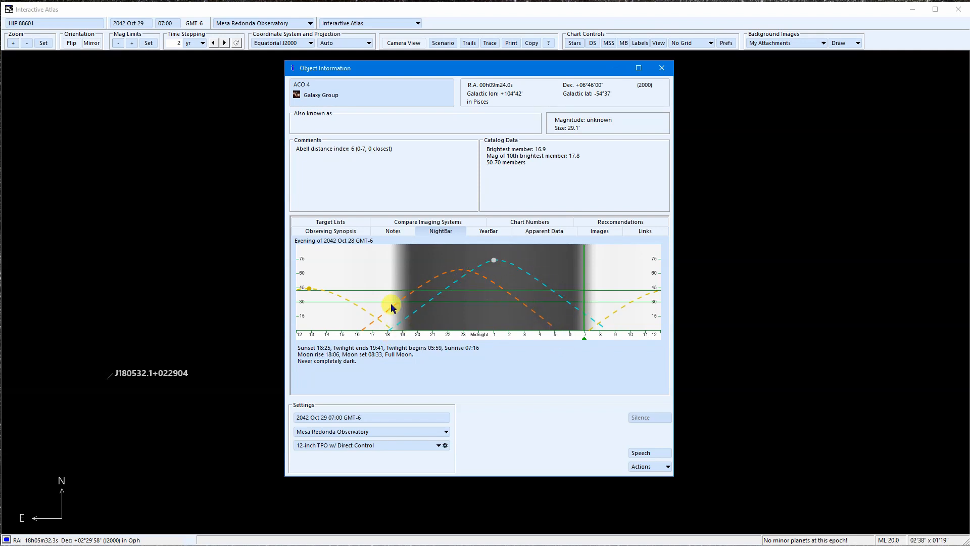
mouse_move(476, 276)
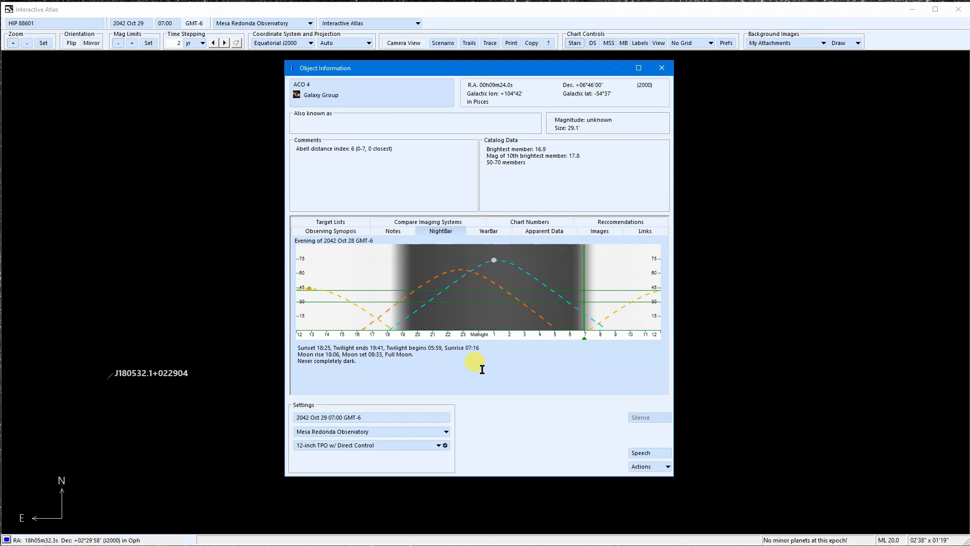
click(488, 231)
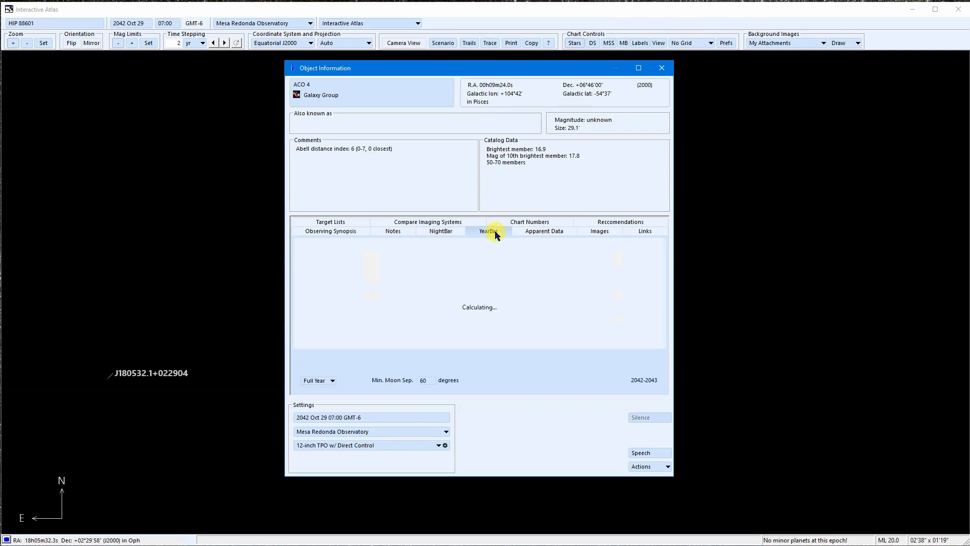
Step: Narrow ACO 4's YearBar chart to October 2042 night by night, then return to its observing synopsis
click(489, 230)
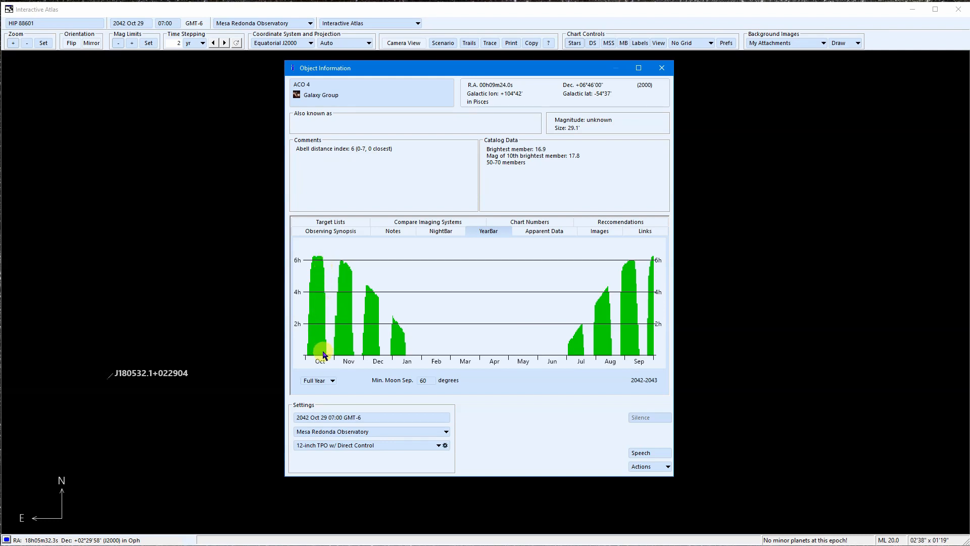
mouse_move(351, 372)
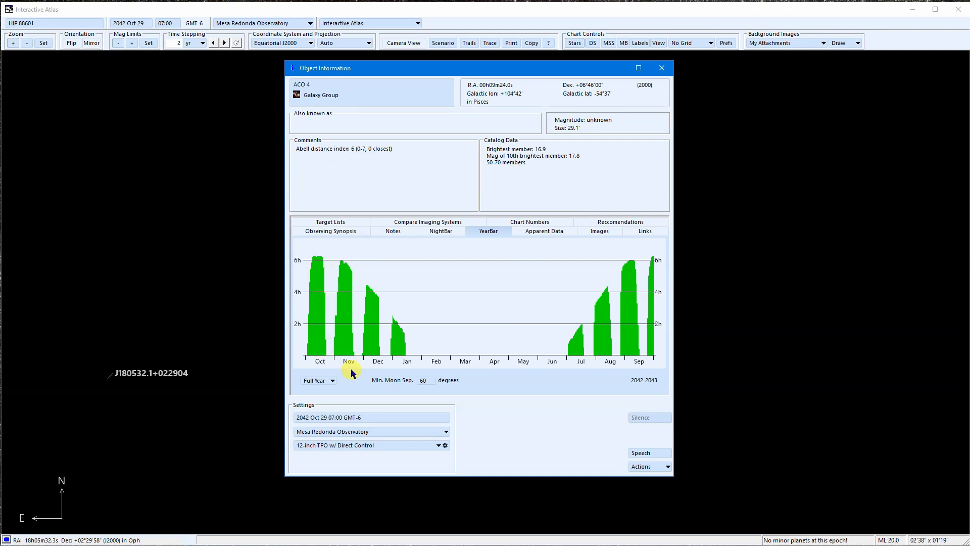
click(332, 380)
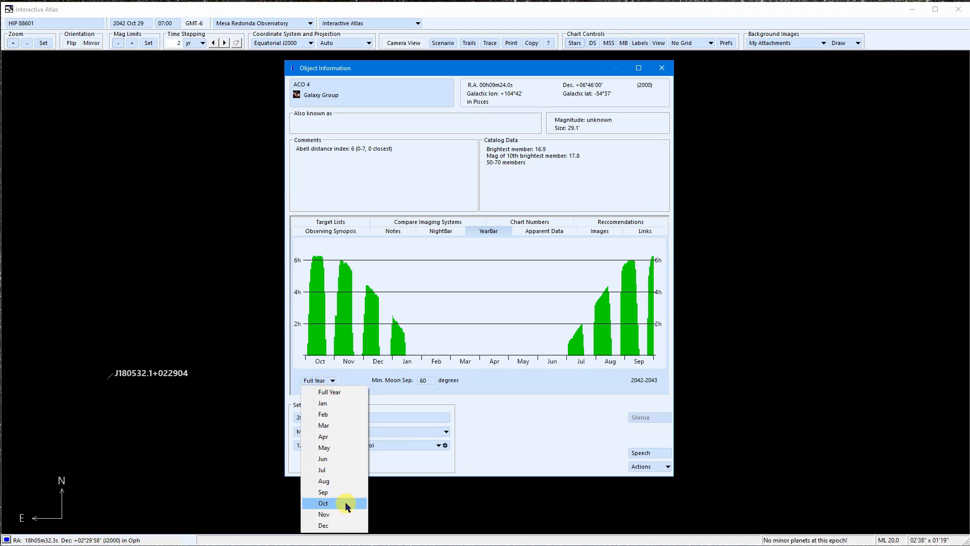
click(323, 502)
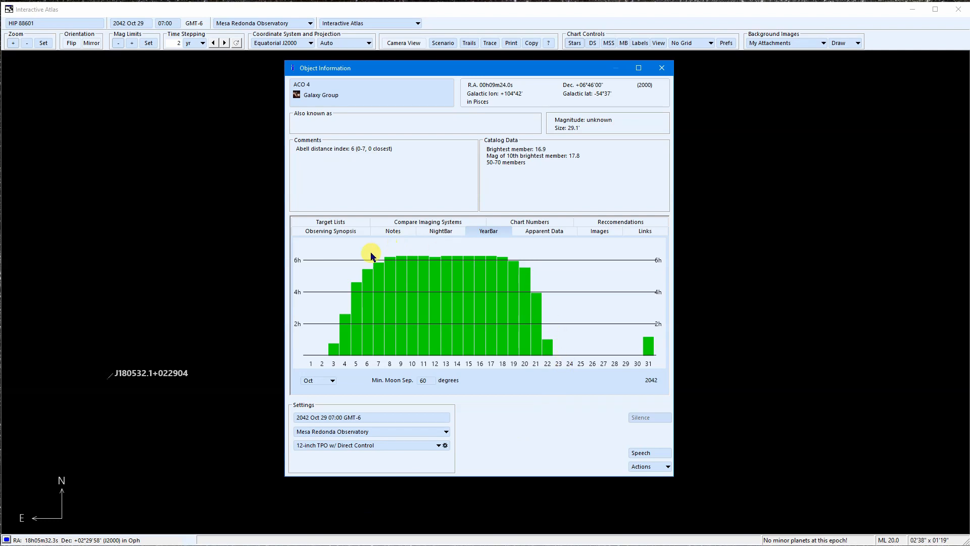
mouse_move(478, 366)
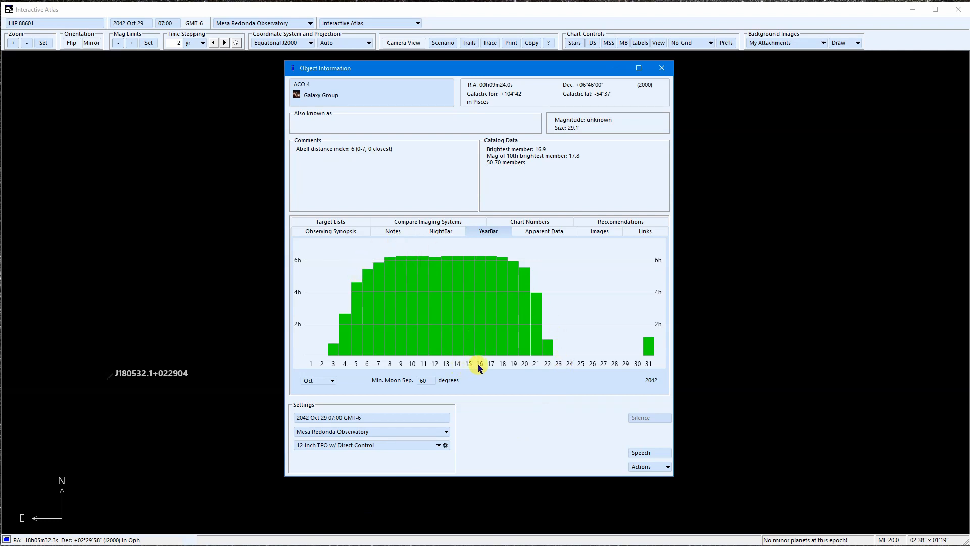
mouse_move(560, 364)
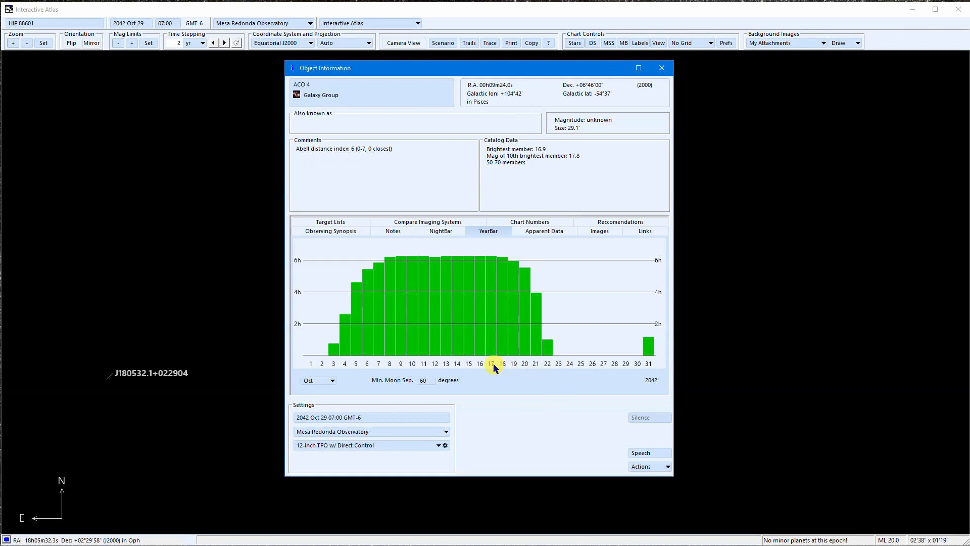
click(330, 231)
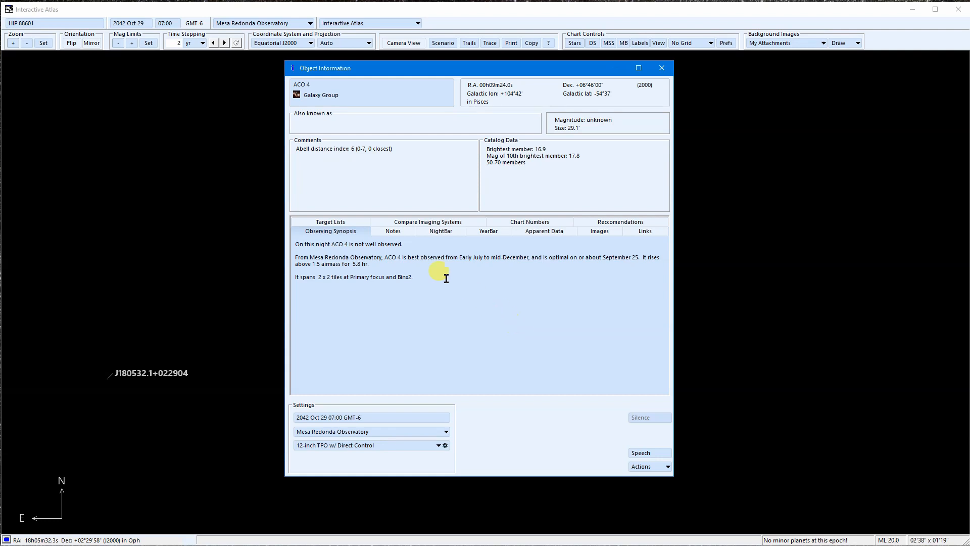
Step: Show ACO 4's empty Target Lists page, then its Chart Numbers atlas references
click(330, 231)
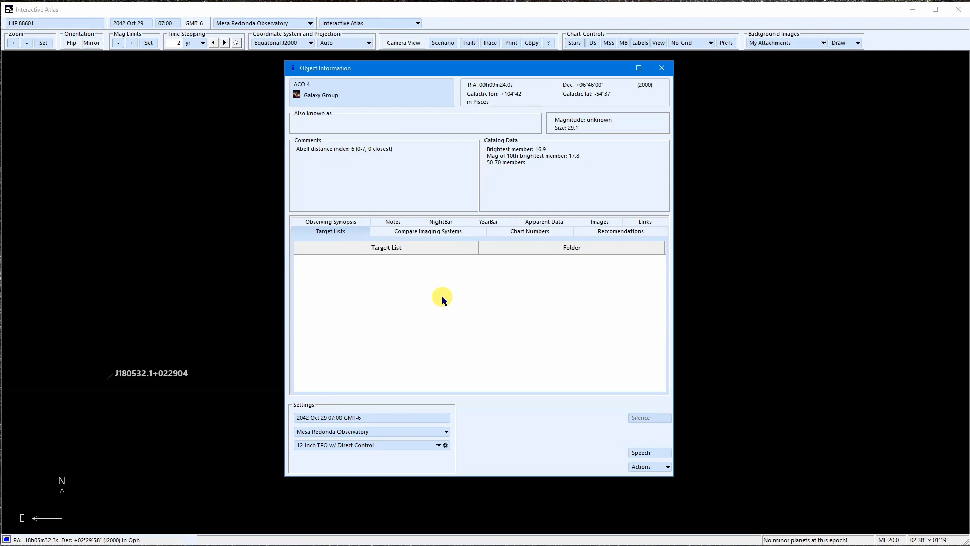
mouse_move(438, 297)
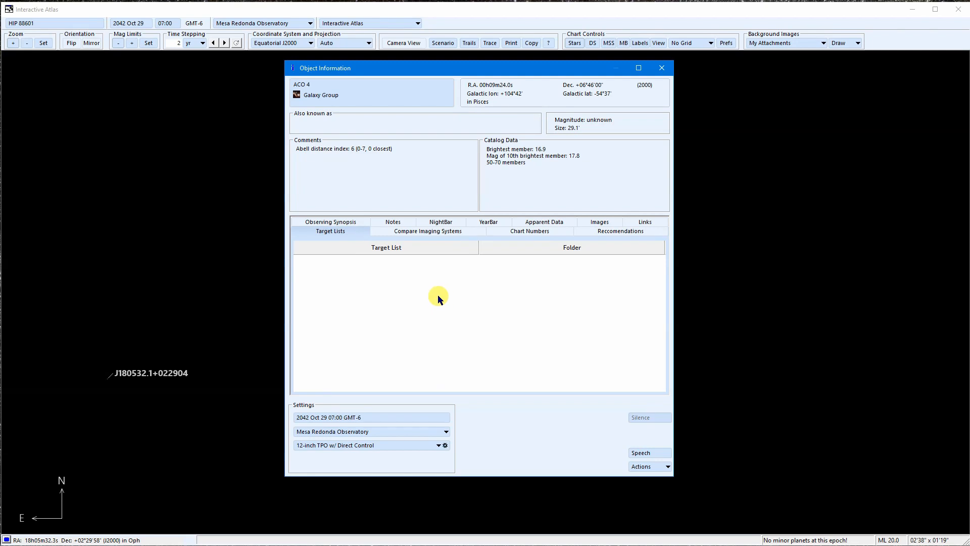
mouse_move(503, 256)
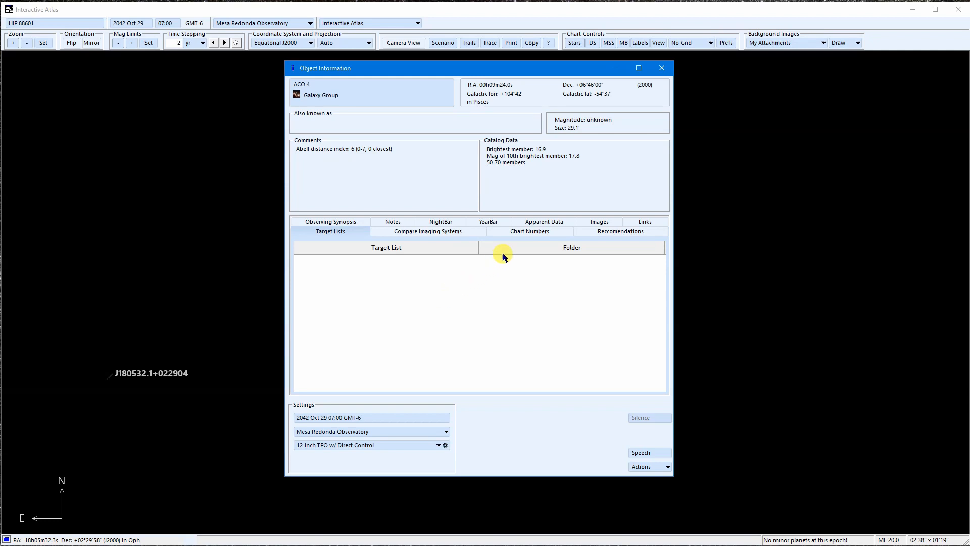
click(529, 230)
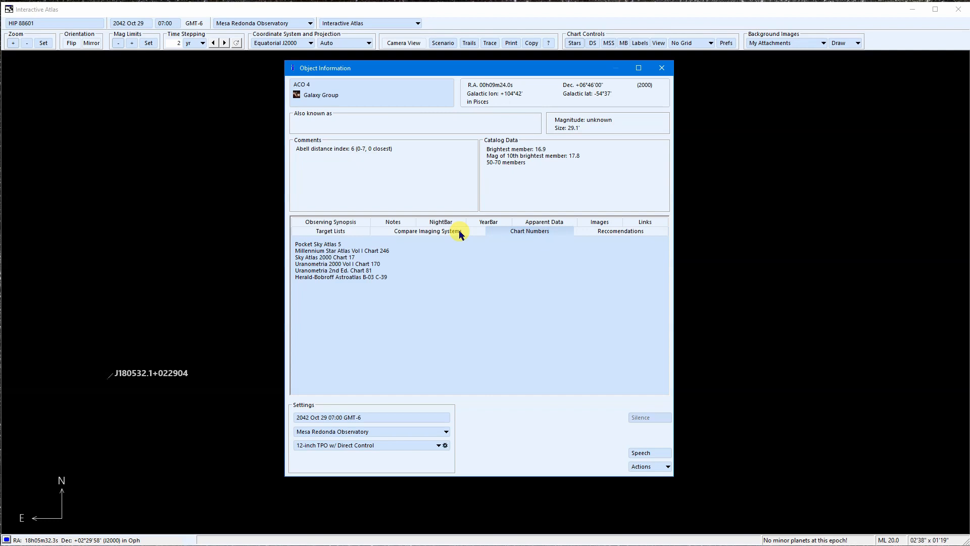
click(427, 231)
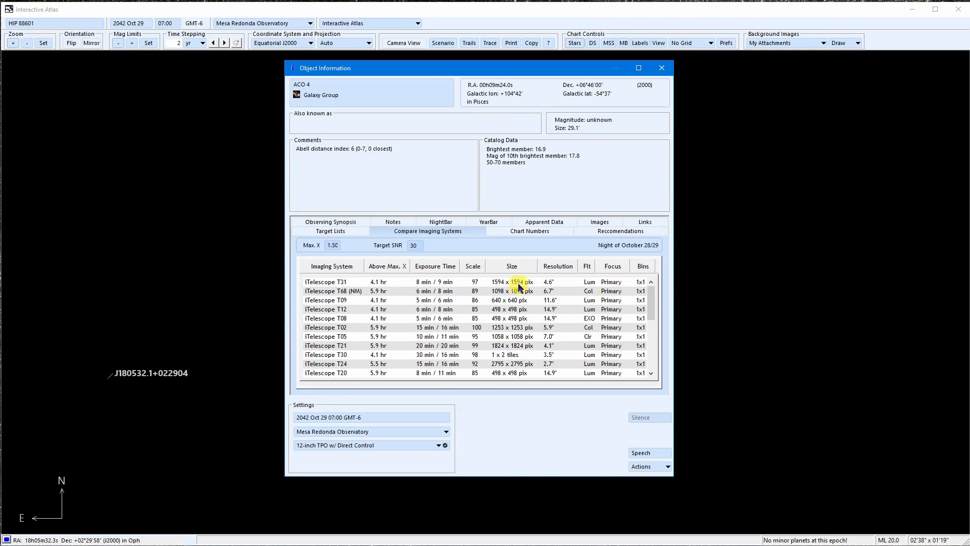
click(324, 282)
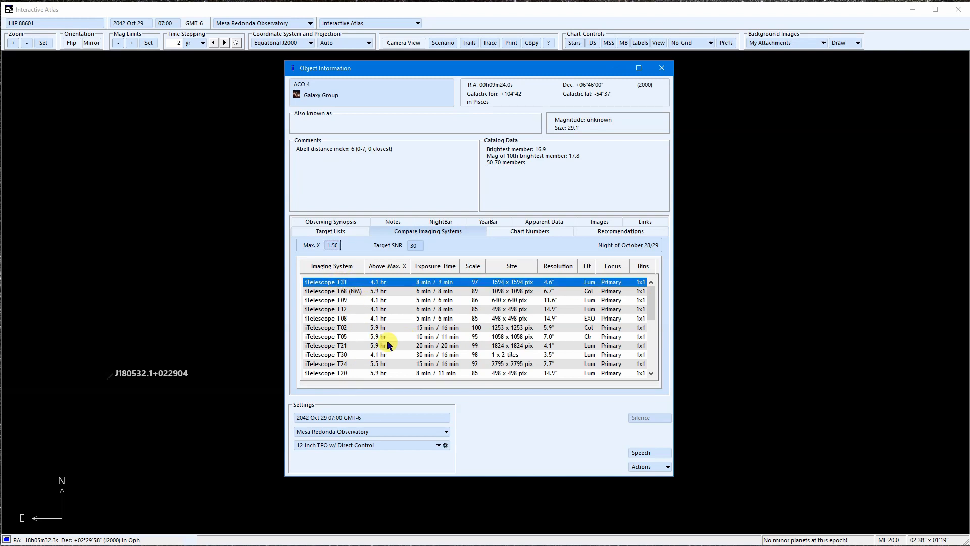
click(334, 291)
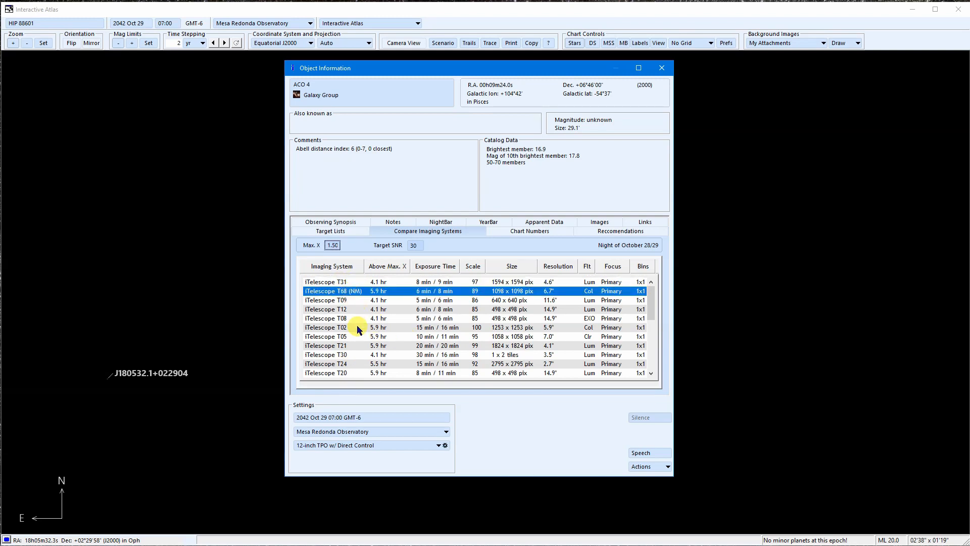
mouse_move(348, 283)
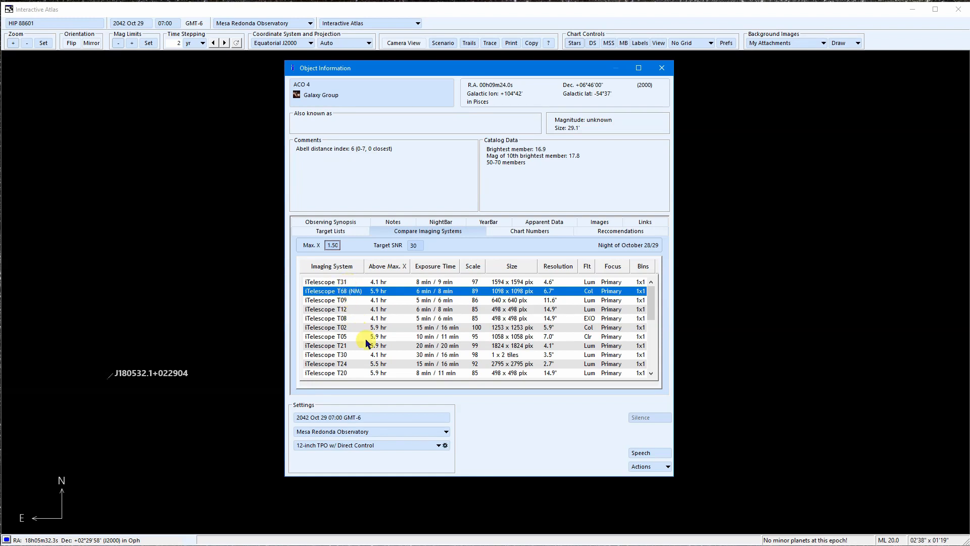
mouse_move(418, 315)
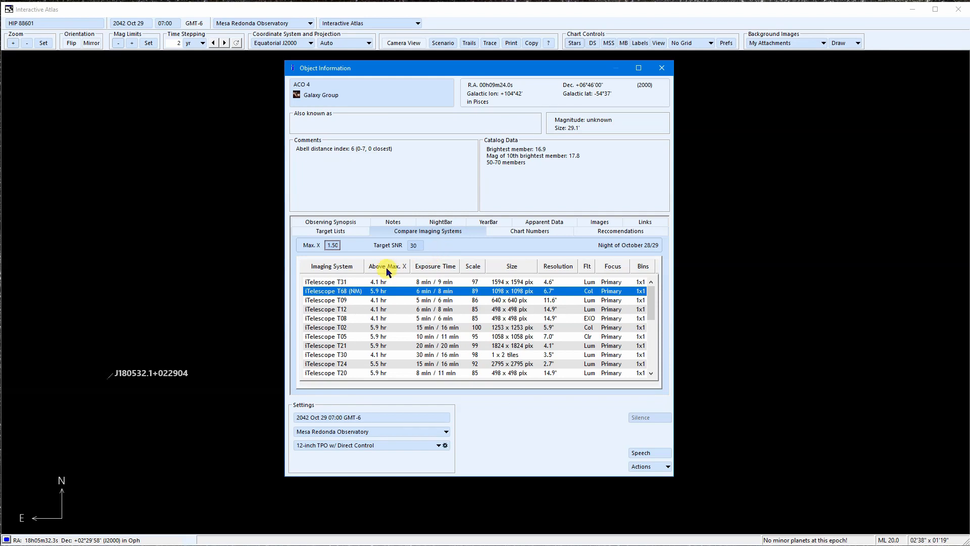
mouse_move(353, 257)
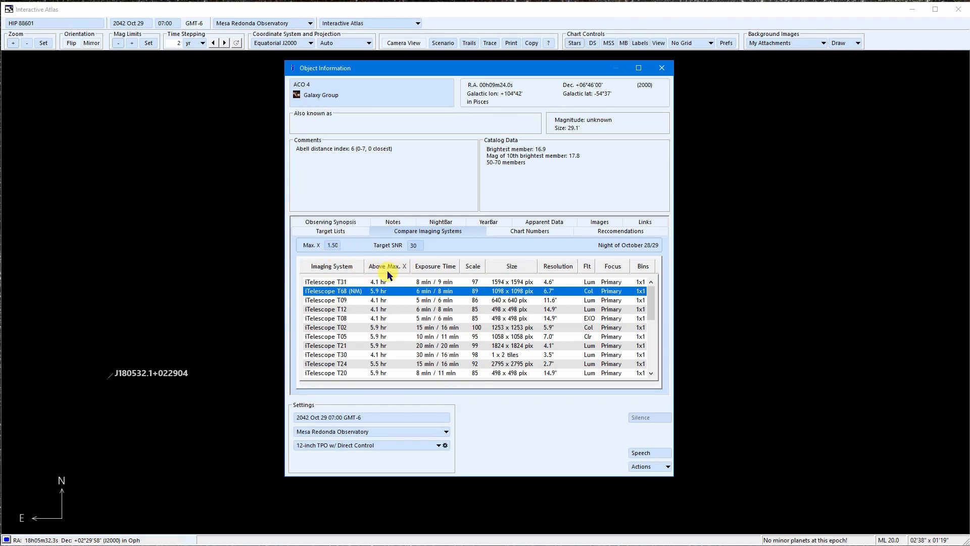
mouse_move(390, 299)
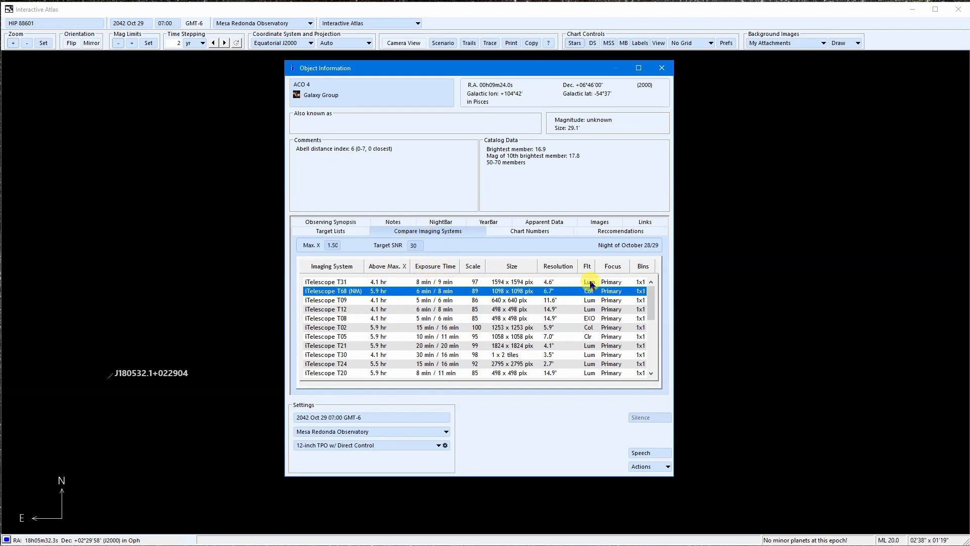
mouse_move(575, 292)
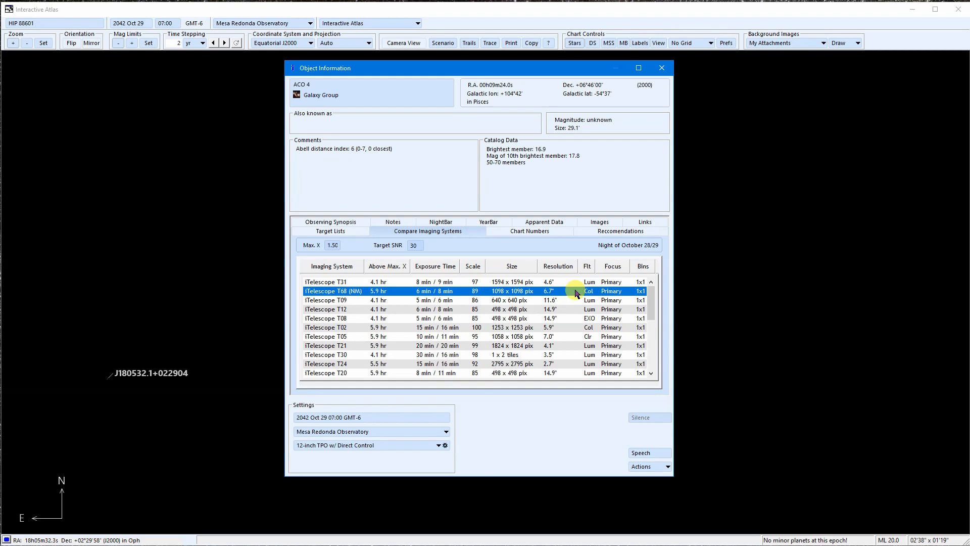
mouse_move(472, 282)
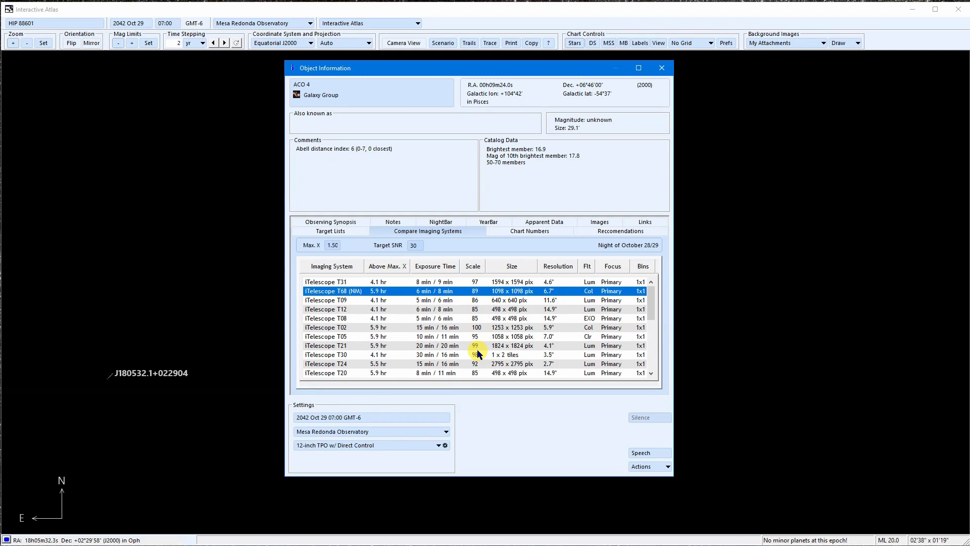
mouse_move(484, 302)
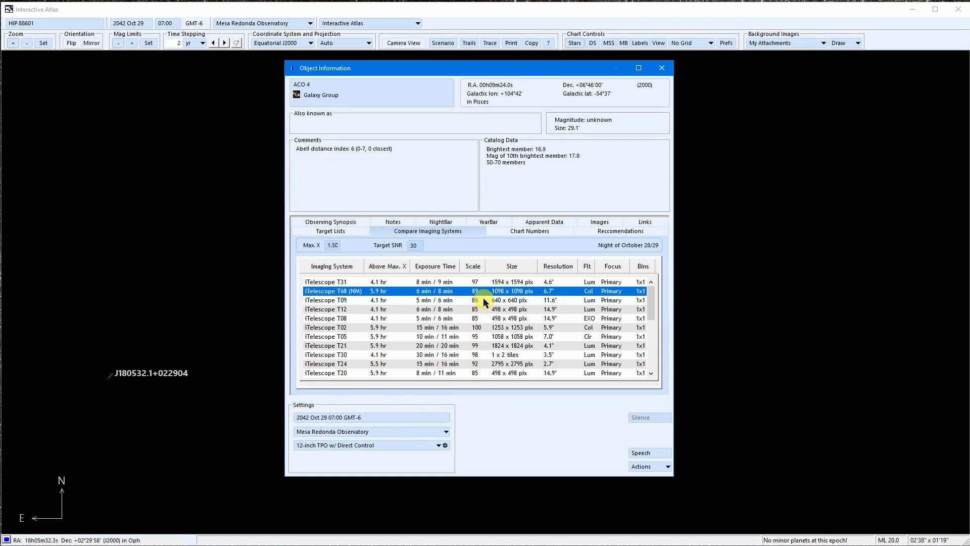
mouse_move(522, 300)
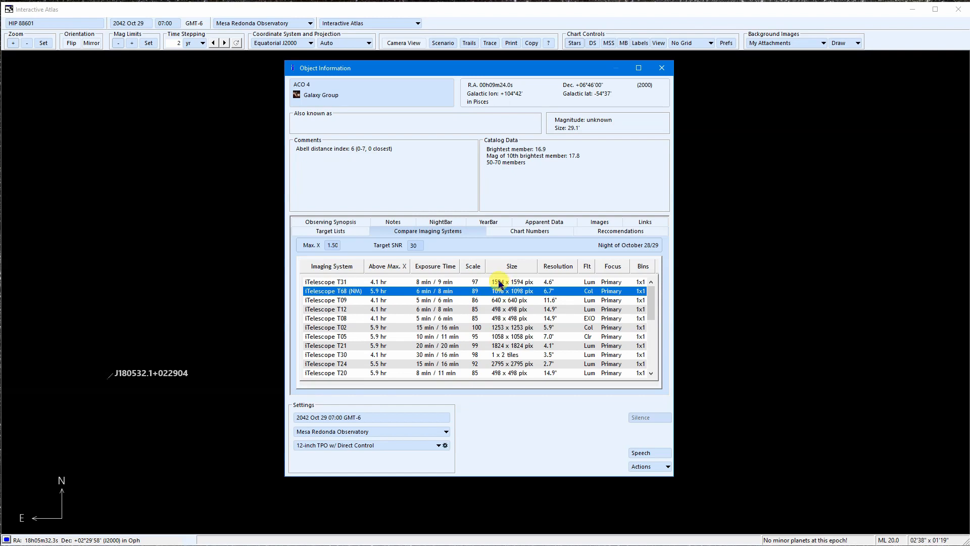
scroll(down, 3)
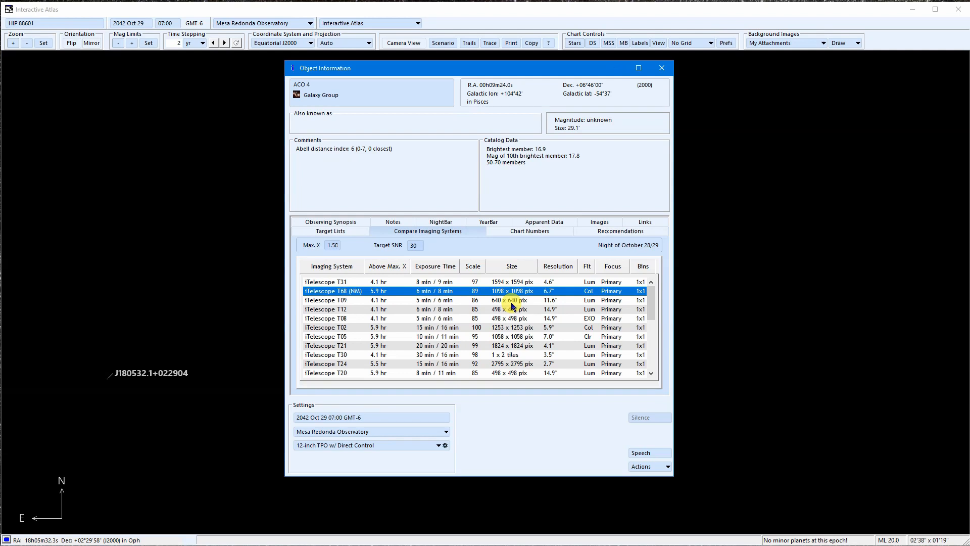
scroll(down, 3)
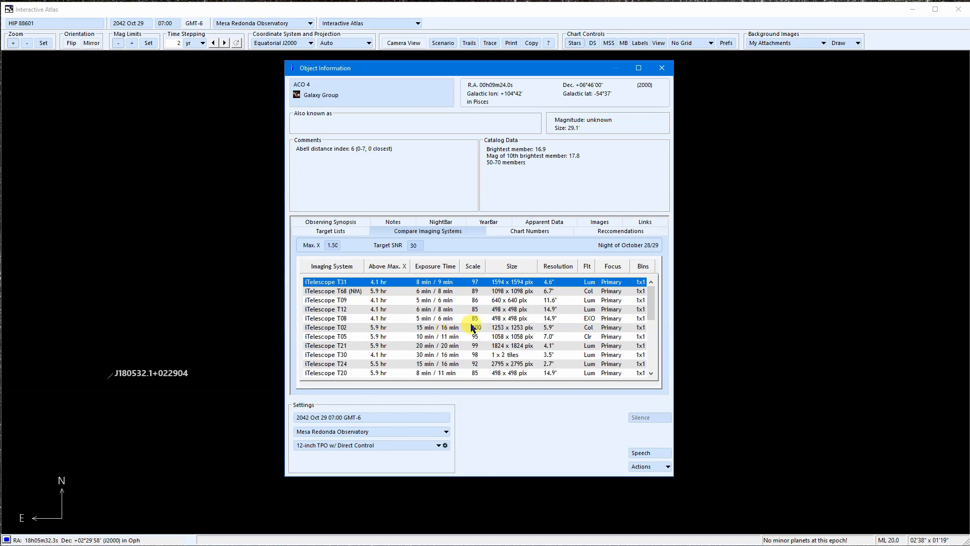
Step: View ACO 4's Notes, Images and Links pages in turn
click(393, 230)
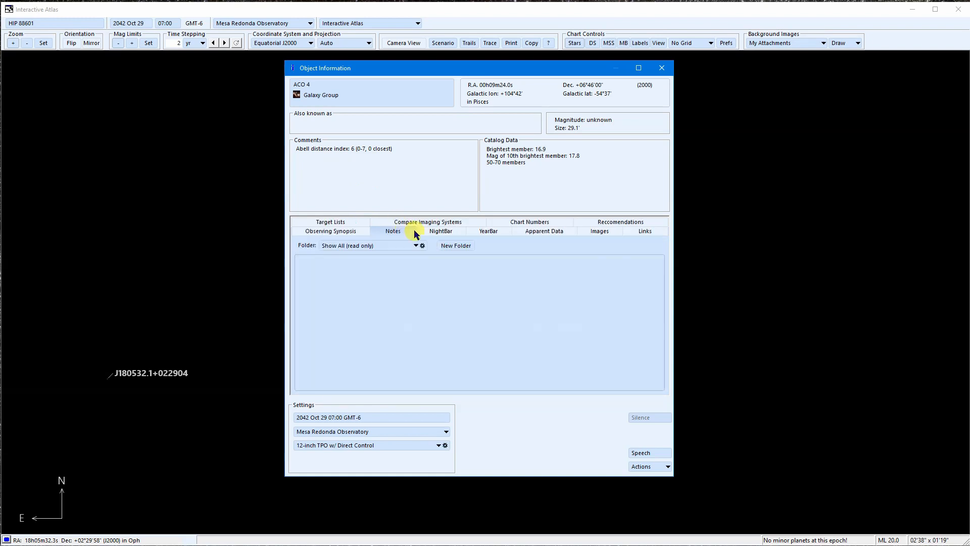
mouse_move(599, 241)
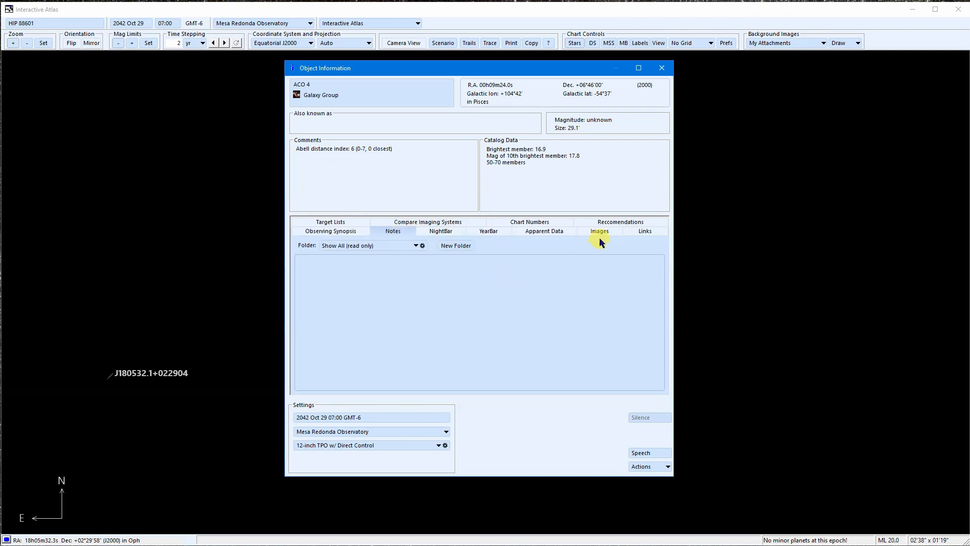
click(598, 230)
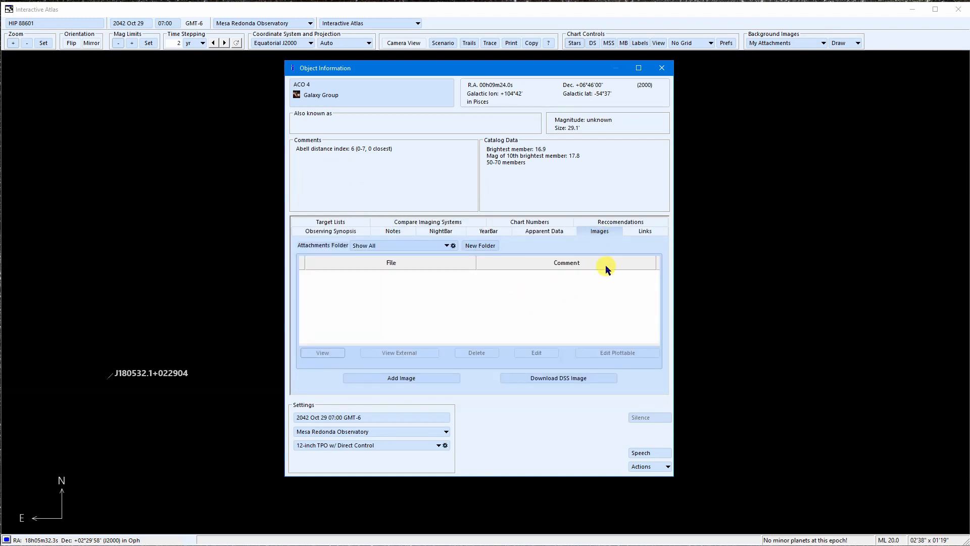
click(644, 230)
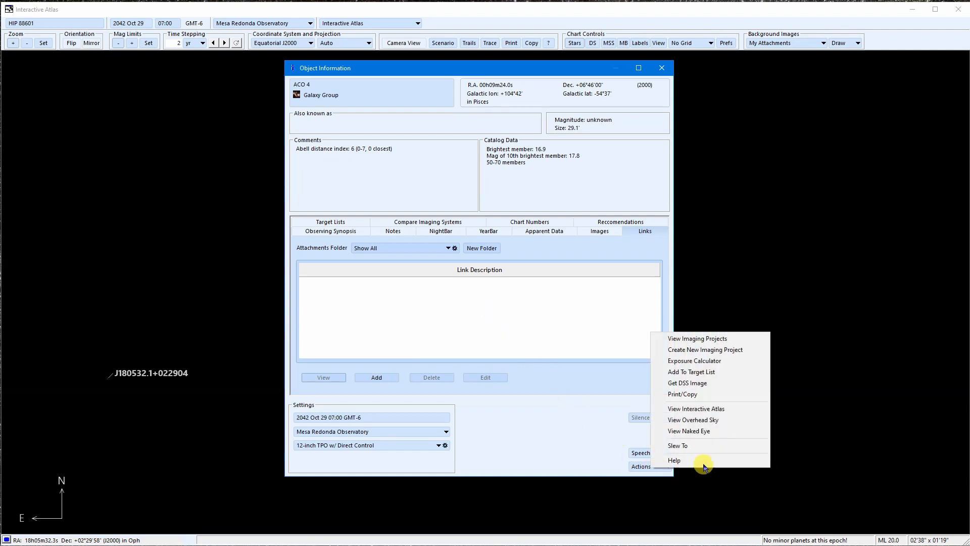
mouse_move(817, 358)
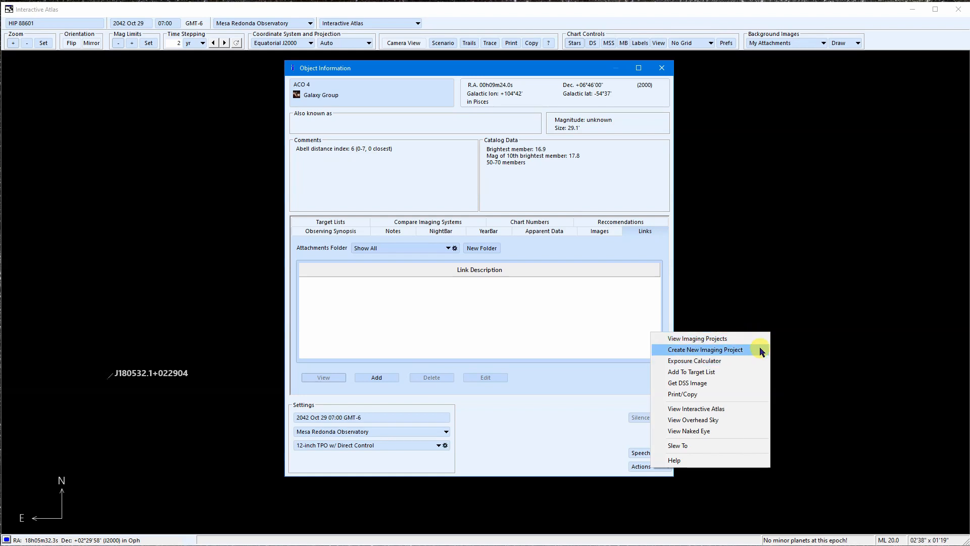
mouse_move(747, 377)
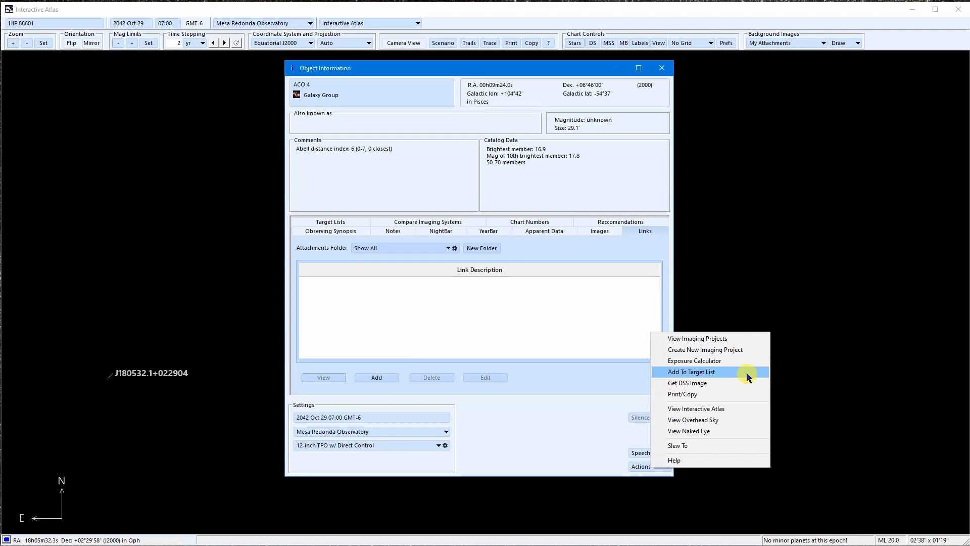
mouse_move(600, 420)
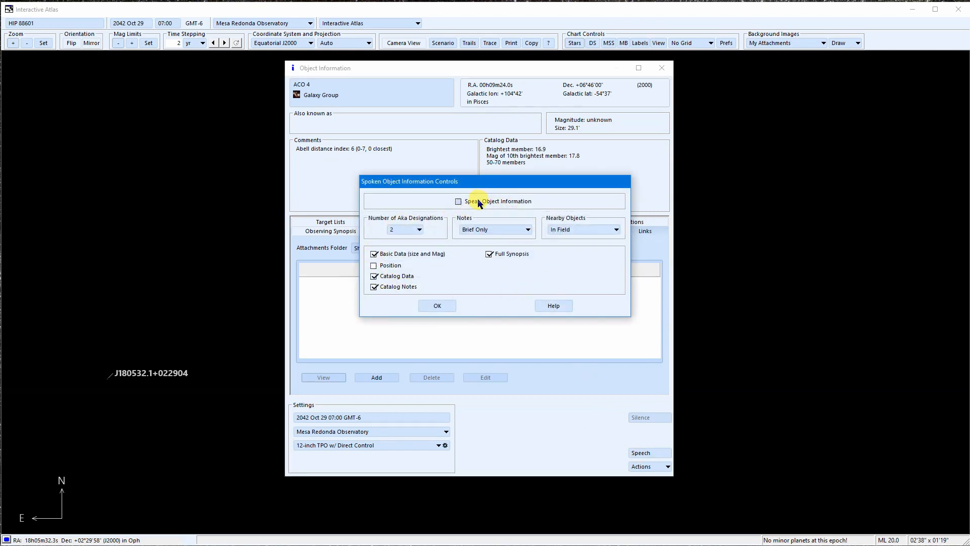
Step: Toggle Speak Object Information on then off again and confirm the settings
click(458, 201)
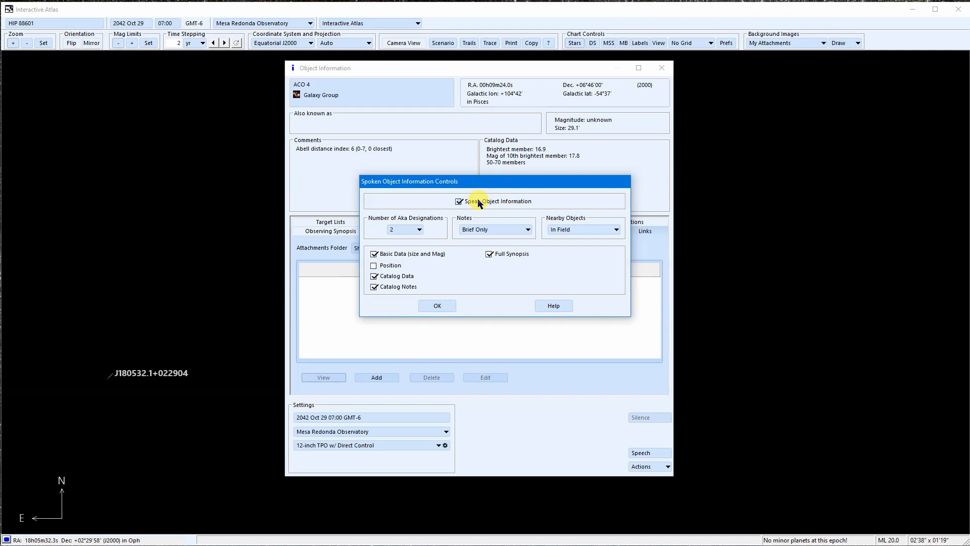
click(458, 200)
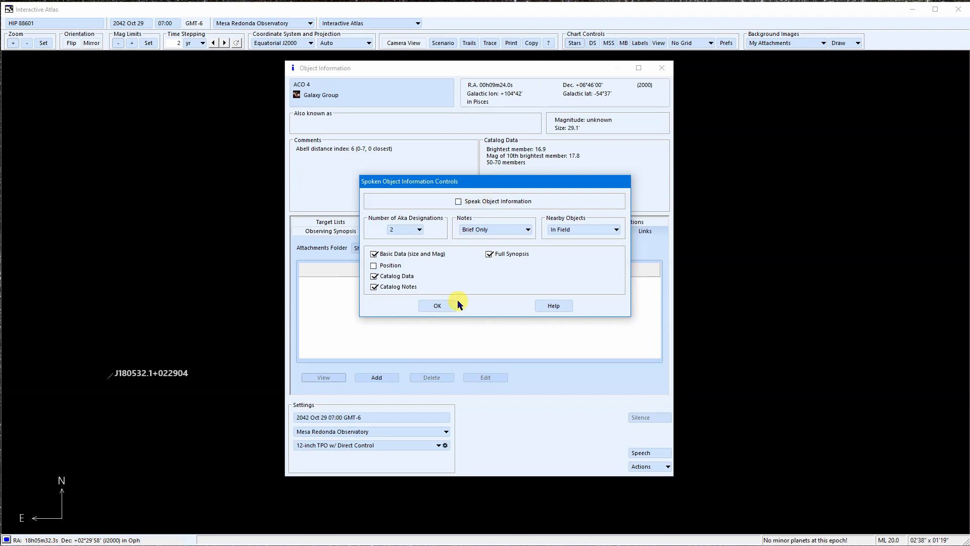
click(438, 305)
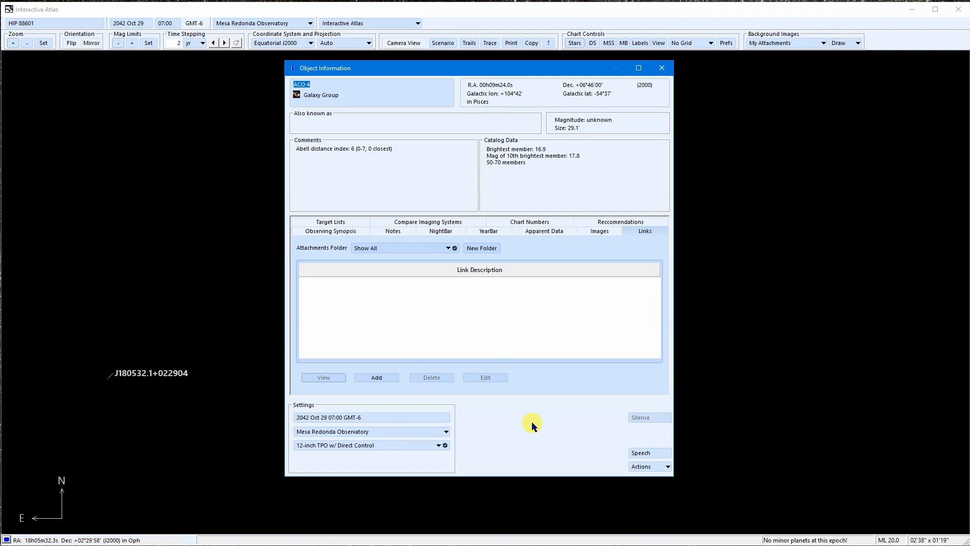
mouse_move(554, 431)
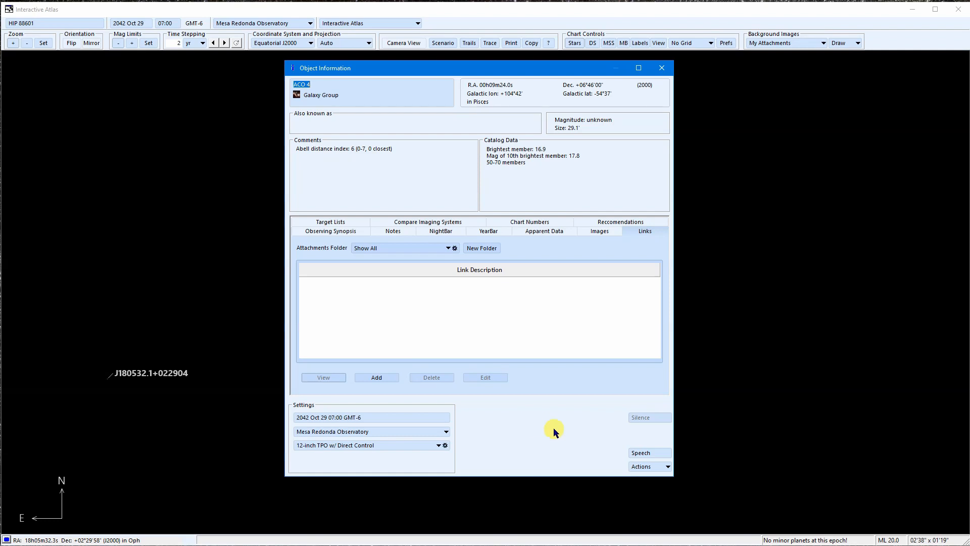
Step: Create a new imaging project for ACO 4 via Actions, keeping 12-inch TPO w/ Direct Control
click(647, 466)
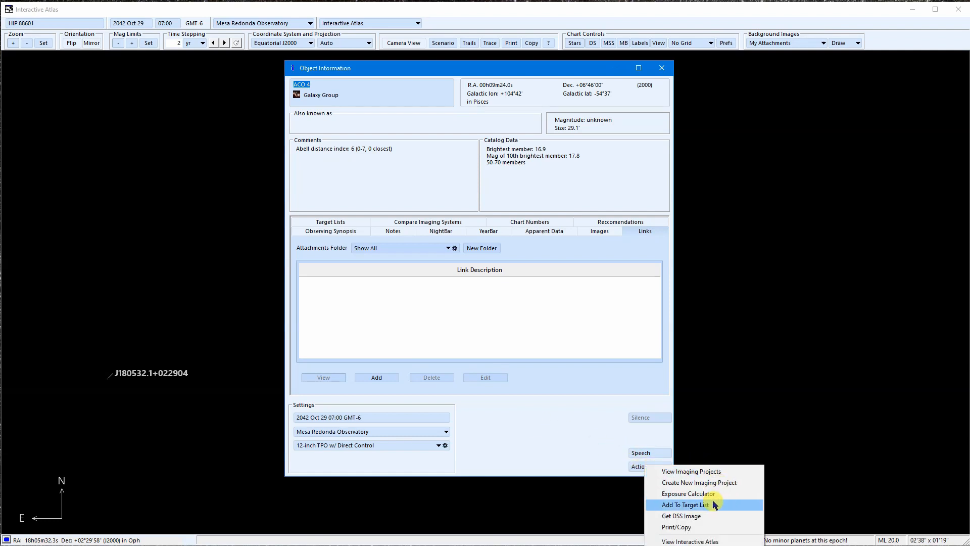
click(699, 482)
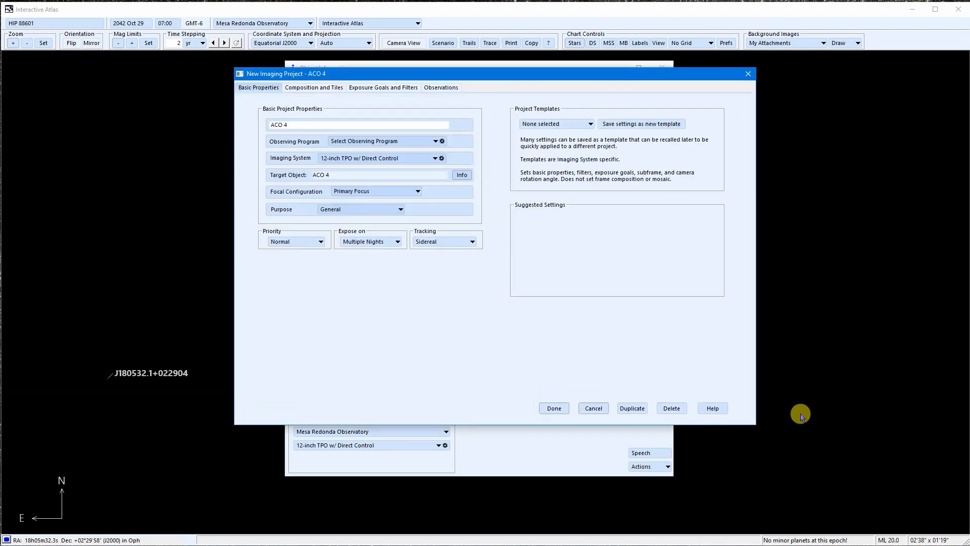
mouse_move(349, 342)
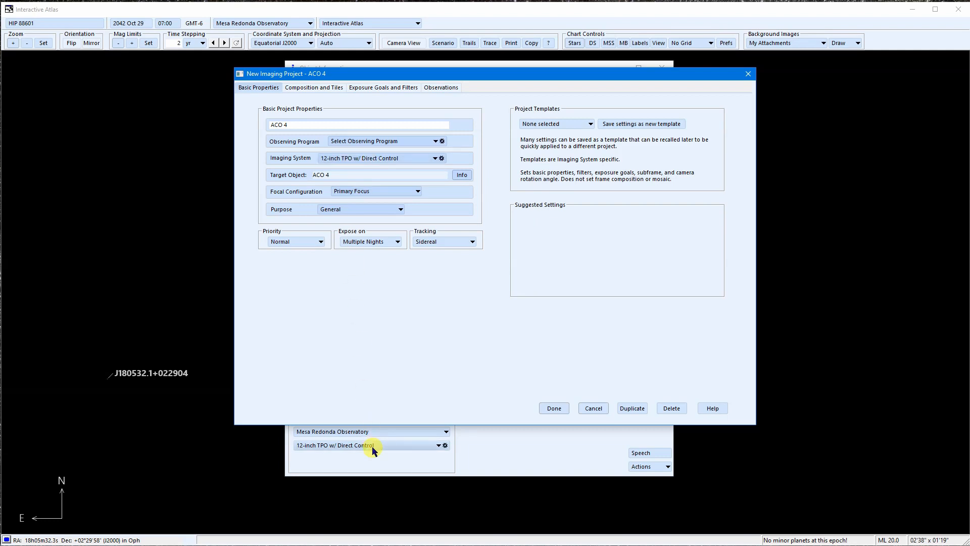
mouse_move(400, 161)
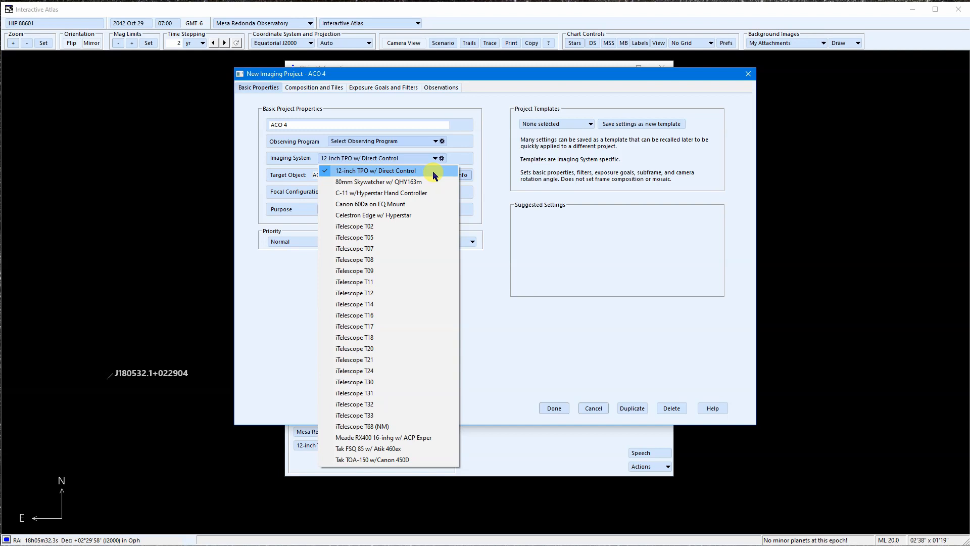
click(376, 170)
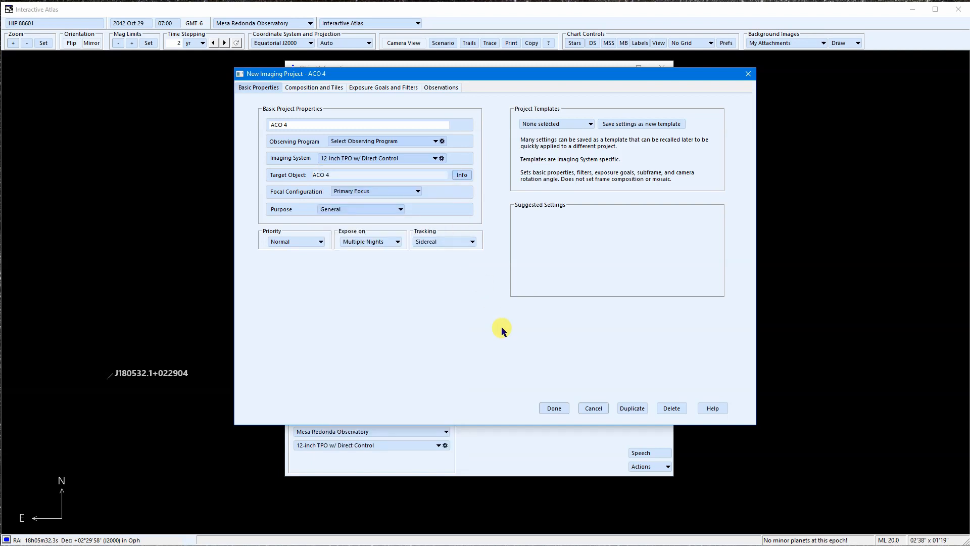
mouse_move(495, 328)
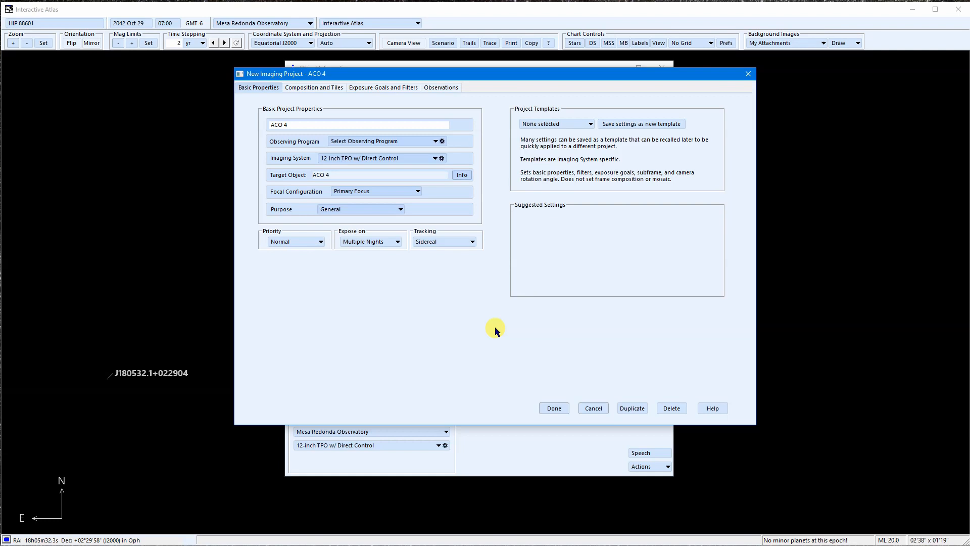